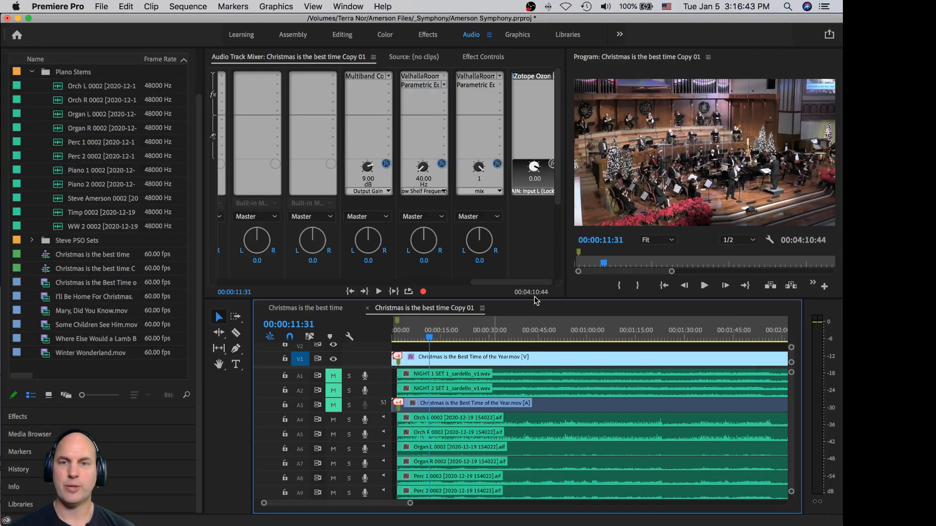
{"action": "mouse_move", "coordinate": [770, 171]}
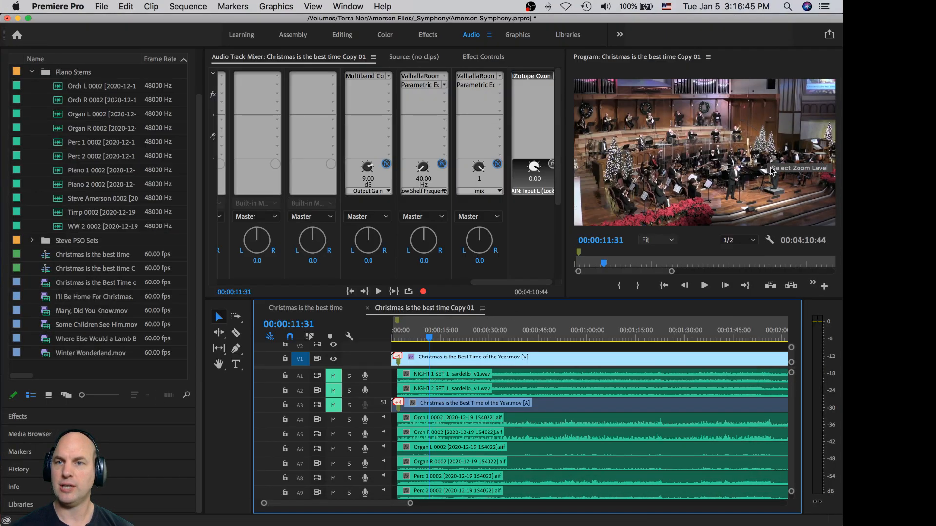
{"action": "mouse_move", "coordinate": [421, 338]}
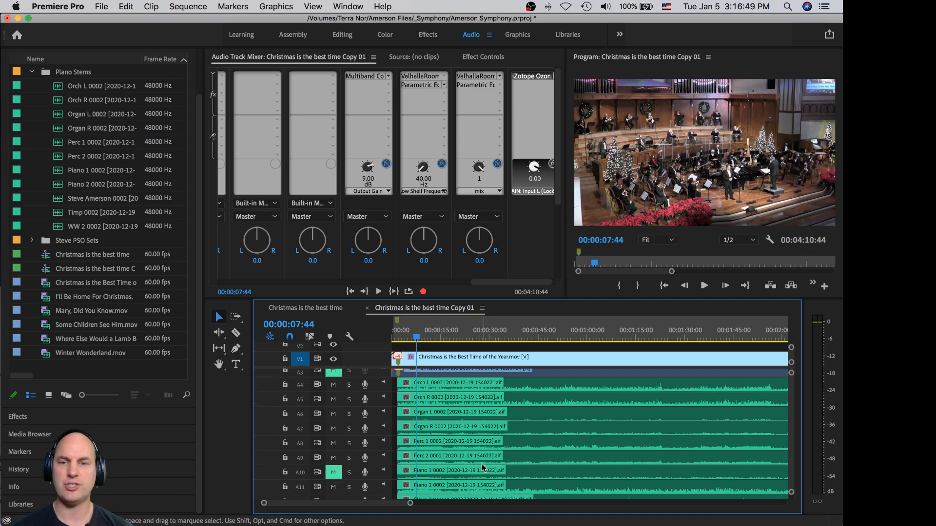
- Stop the current playback and switch to the original 'Christmas is the best time' sequence
{"action": "scroll", "scroll_direction": "down", "scroll_amount": 3}
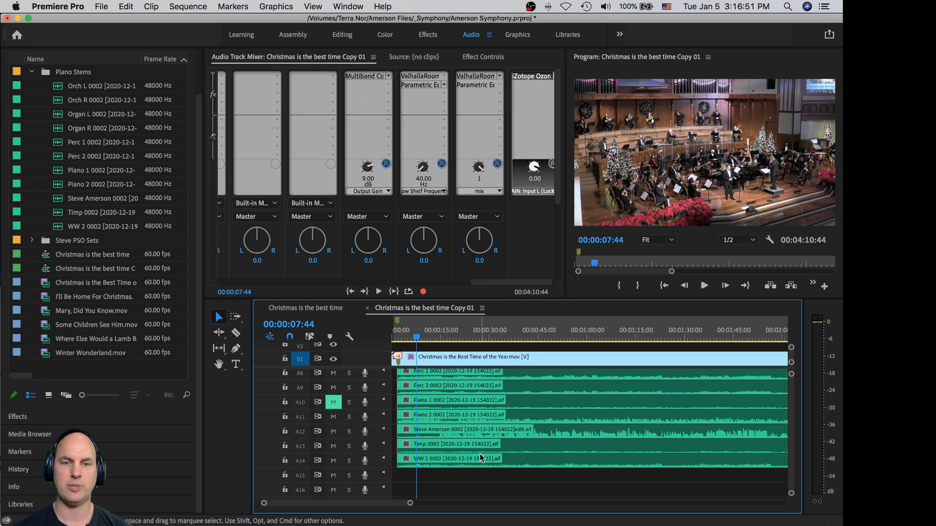
{"action": "scroll", "scroll_direction": "up", "scroll_amount": 3}
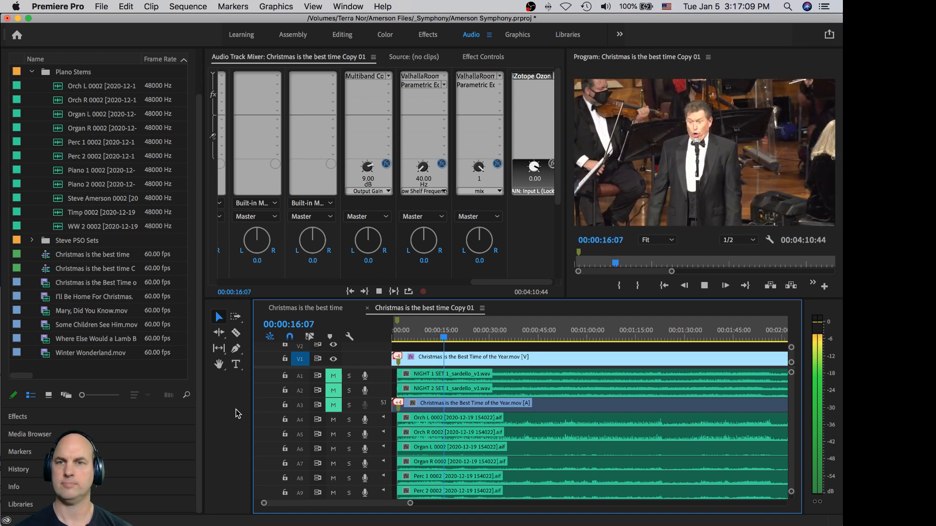
{"action": "key", "text": "space"}
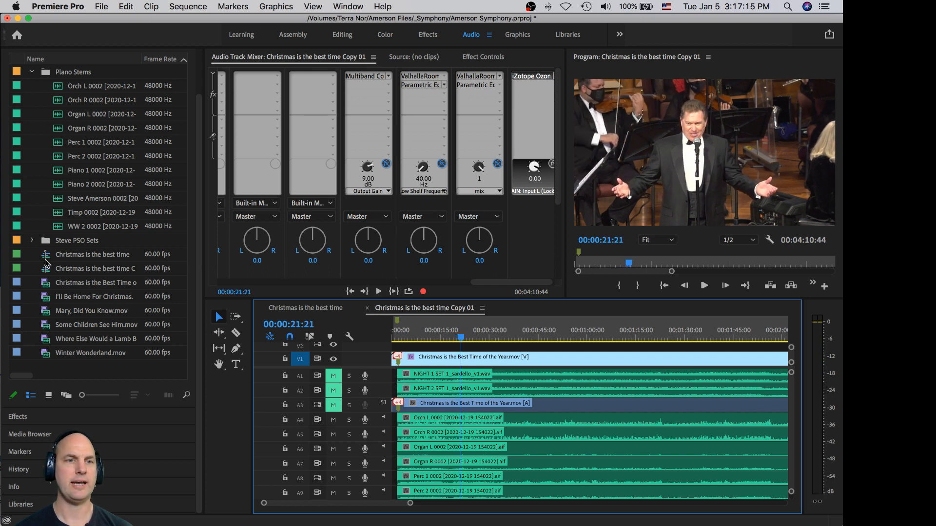
{"action": "left_click", "coordinate": [93, 268]}
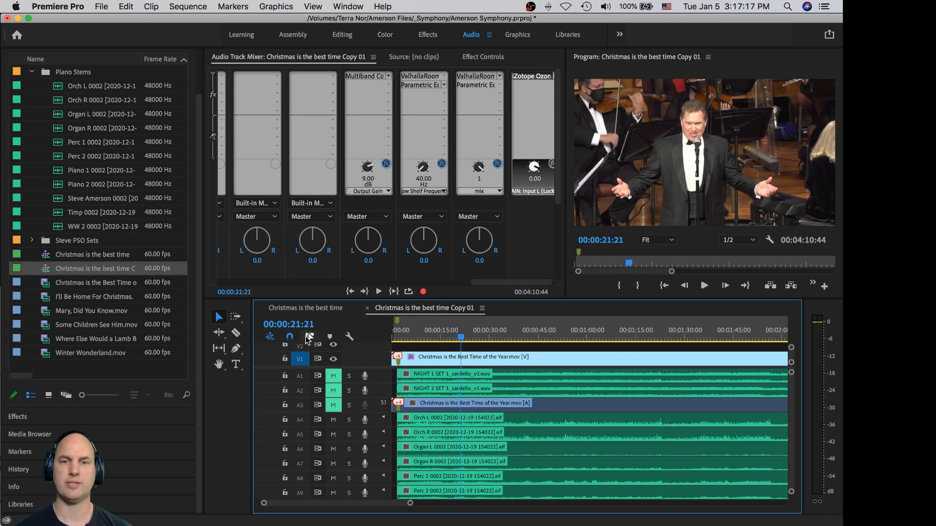
{"action": "left_click", "coordinate": [304, 307]}
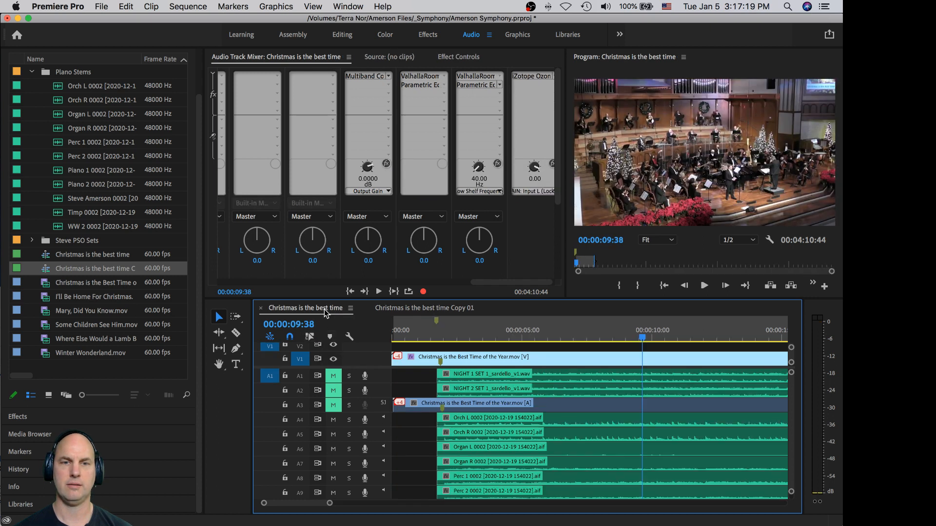
- Play the original mix from about five seconds through the singer's section
{"action": "left_click", "coordinate": [702, 285]}
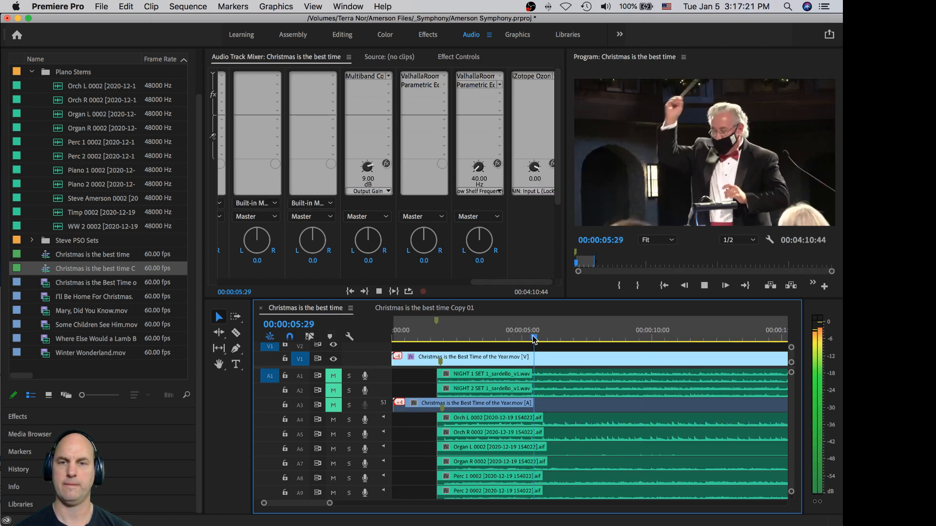
{"action": "left_click", "coordinate": [586, 338]}
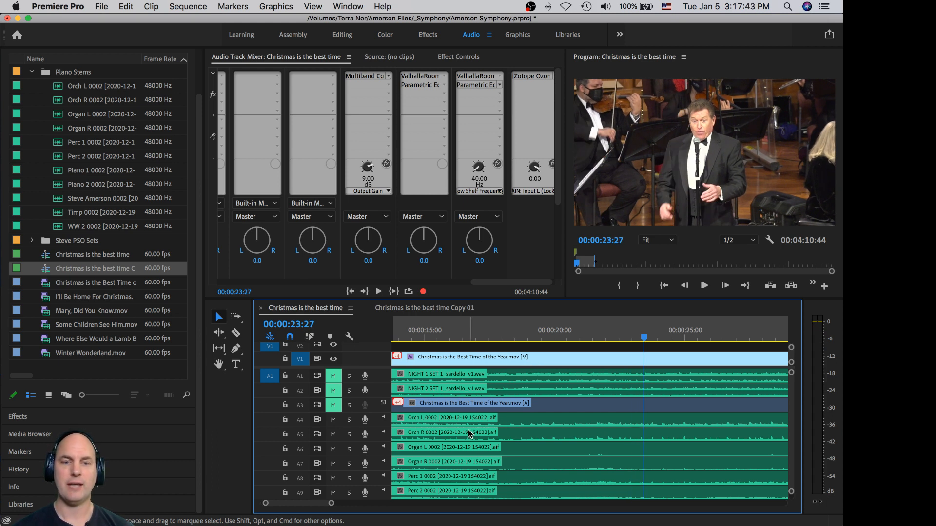
{"action": "left_click", "coordinate": [92, 254]}
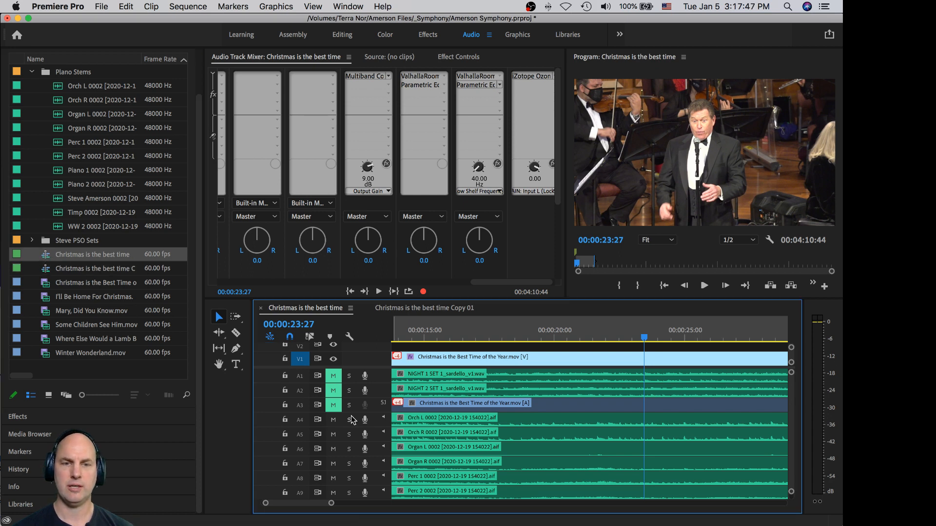
{"action": "left_click", "coordinate": [349, 434]}
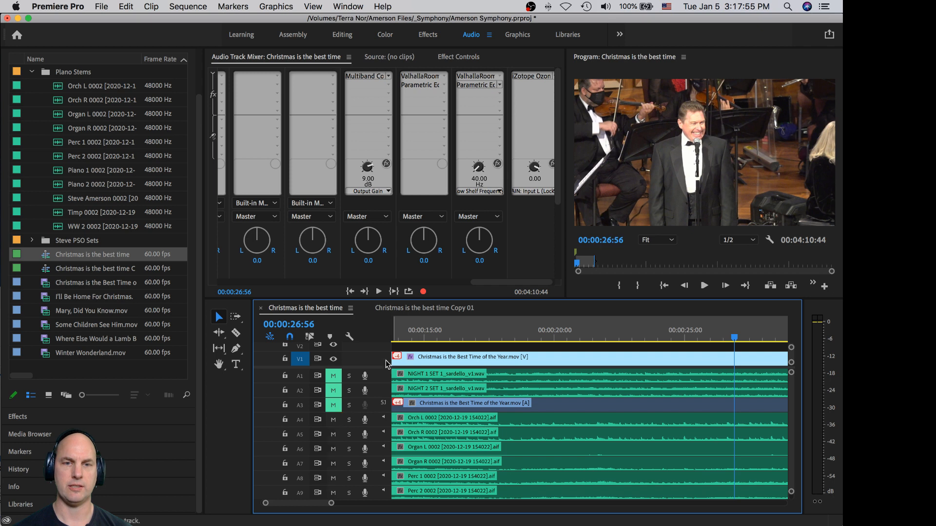
- Switch back to the 'Christmas is the best time Copy 01' sequence
{"action": "left_click", "coordinate": [424, 307]}
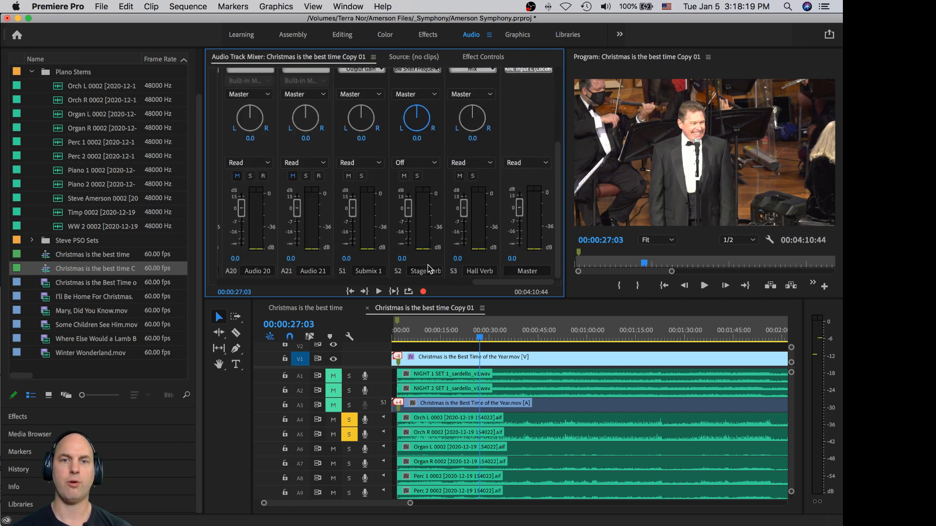
{"action": "mouse_move", "coordinate": [786, 87]}
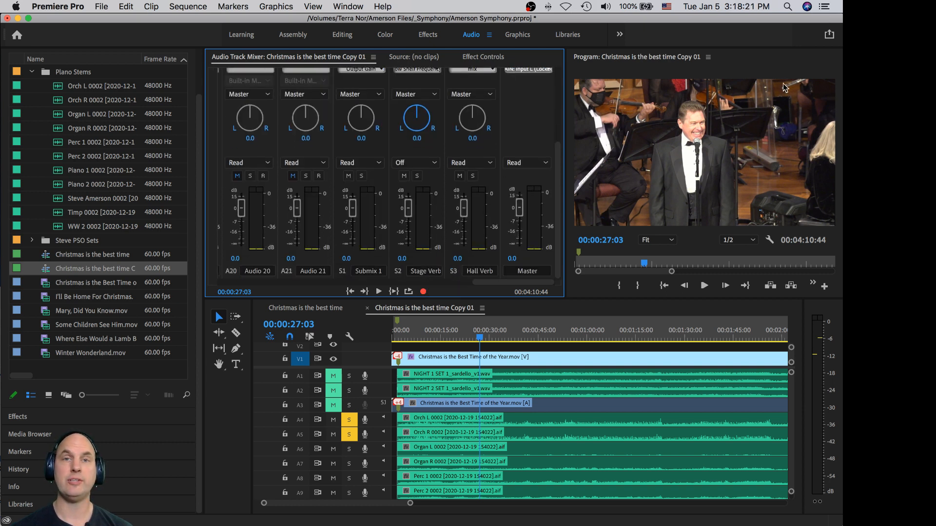
{"action": "mouse_move", "coordinate": [728, 158]}
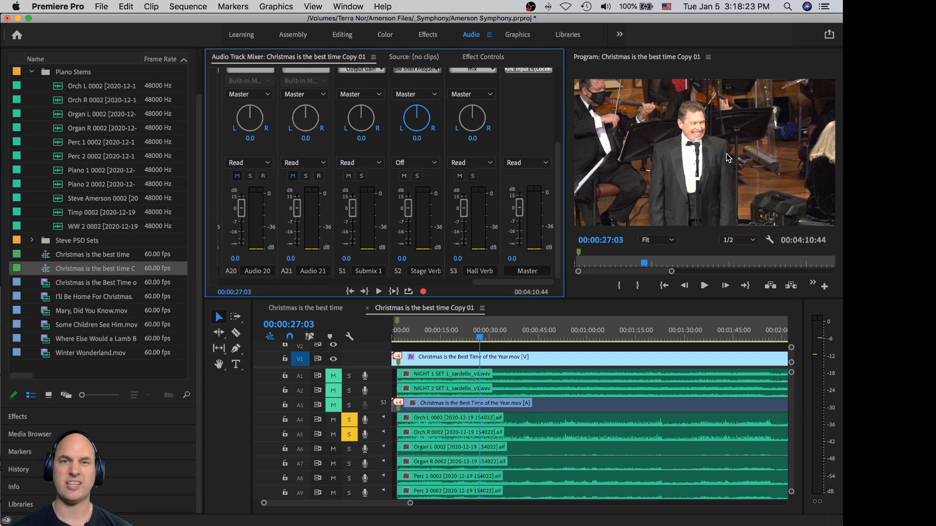
{"action": "mouse_move", "coordinate": [725, 122]}
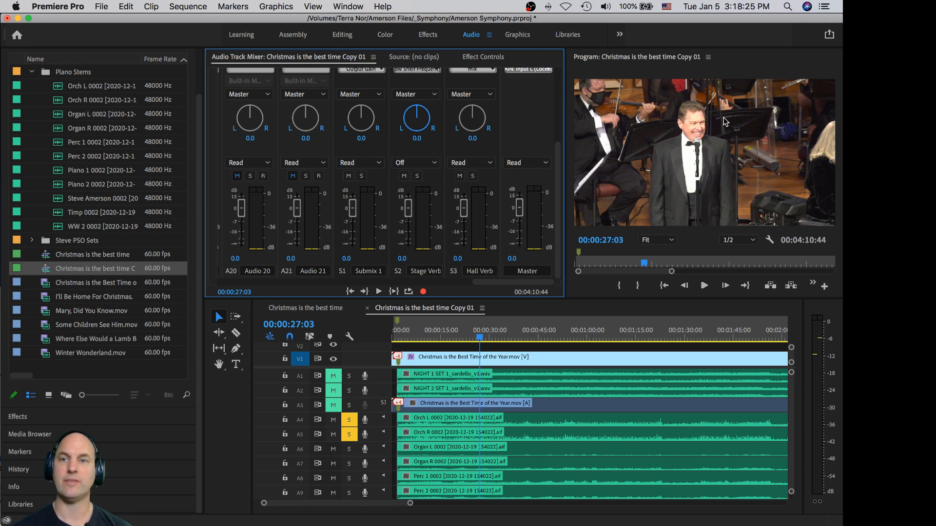
{"action": "mouse_move", "coordinate": [699, 101]}
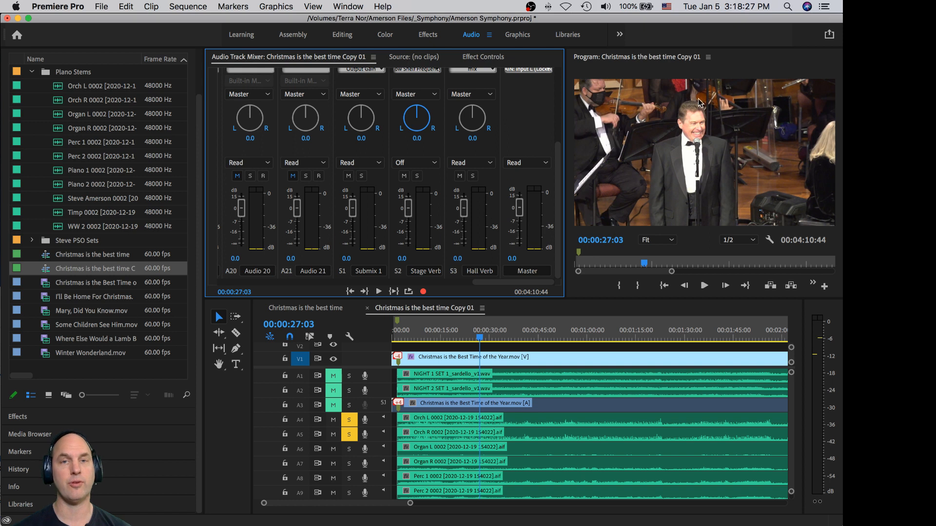
{"action": "mouse_move", "coordinate": [562, 150]}
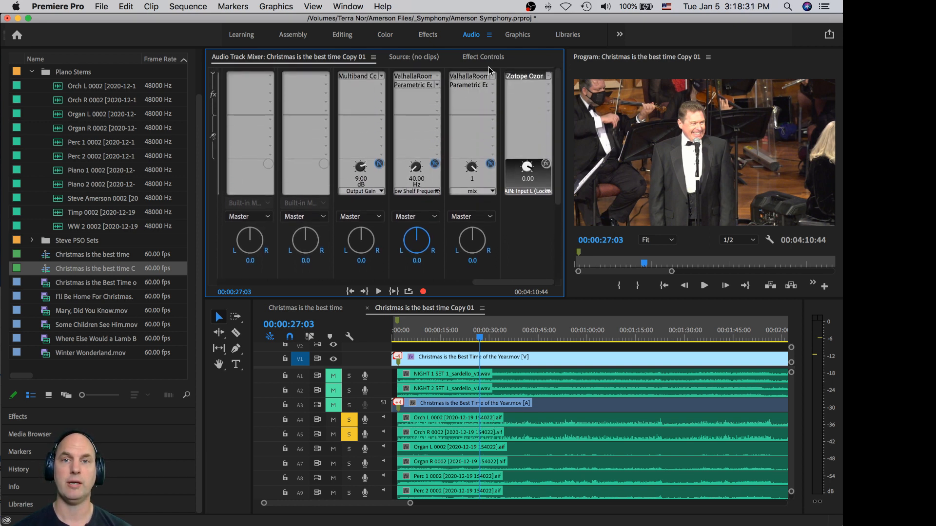
- Review the Stage Verb parametric equalizer, then return to the original sequence
{"action": "double_click", "coordinate": [413, 85]}
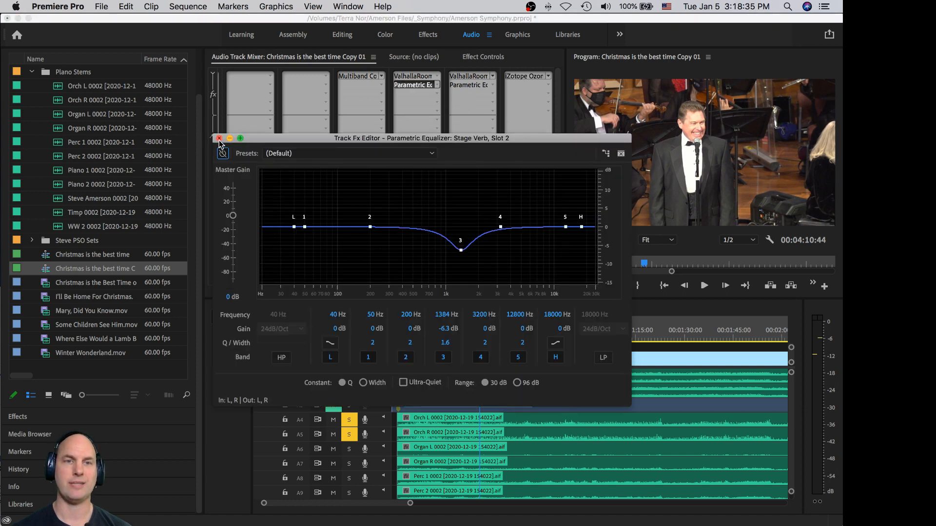
{"action": "left_click", "coordinate": [219, 137]}
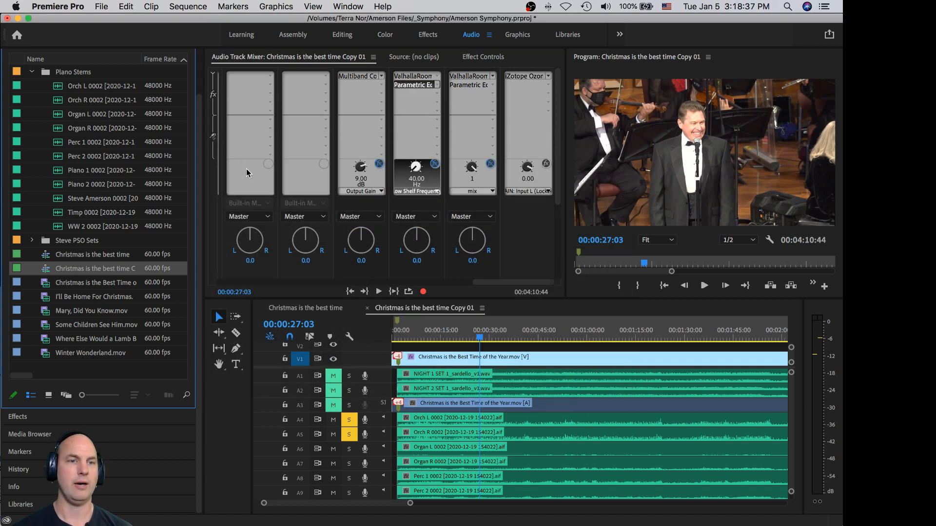
{"action": "left_click", "coordinate": [306, 307]}
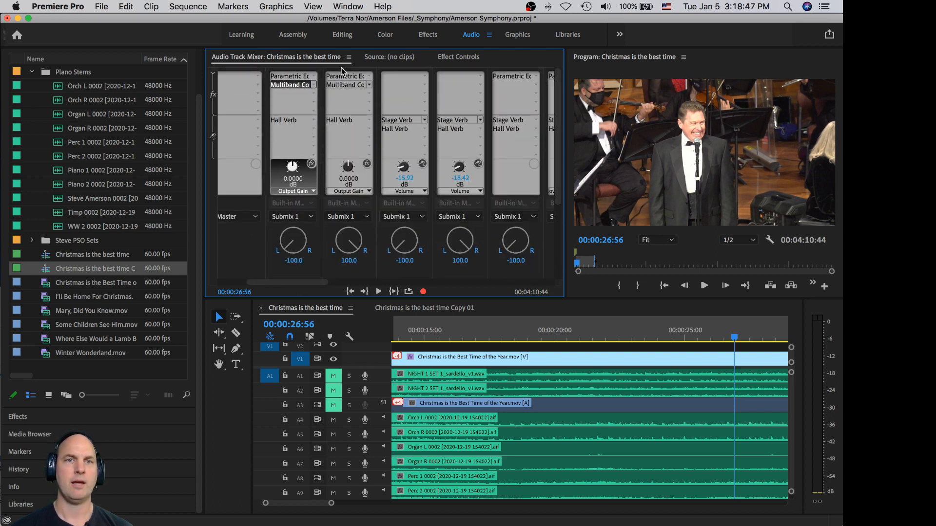
- Inspect the Orch L parametric equalizer curve and close it
{"action": "double_click", "coordinate": [291, 78]}
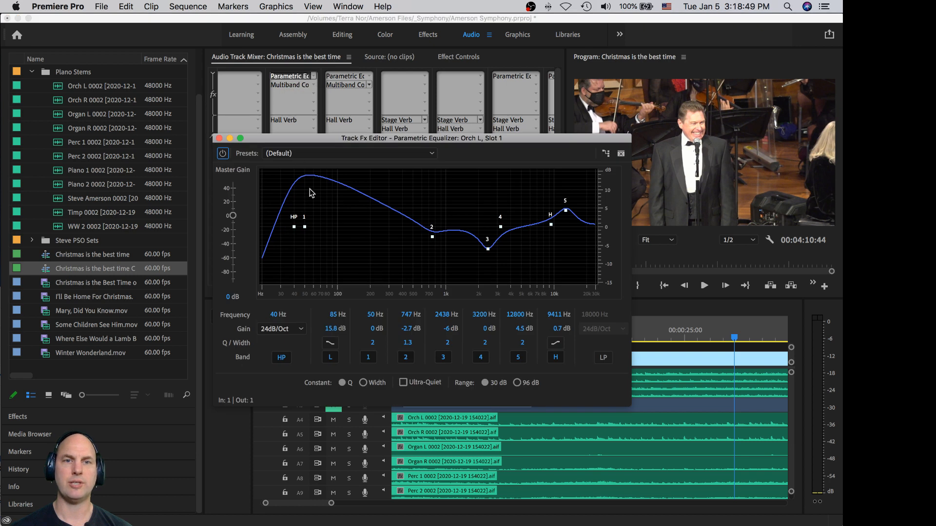
{"action": "mouse_move", "coordinate": [334, 188]}
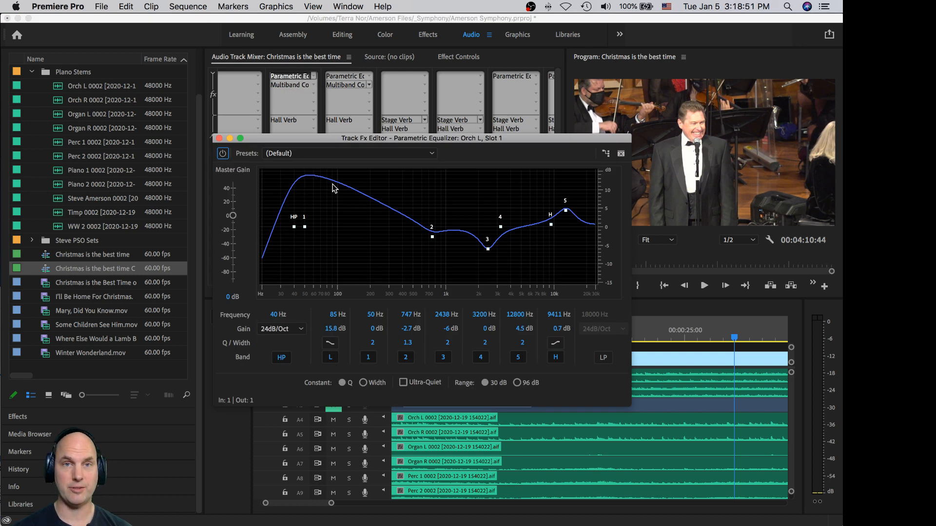
{"action": "mouse_move", "coordinate": [455, 228]}
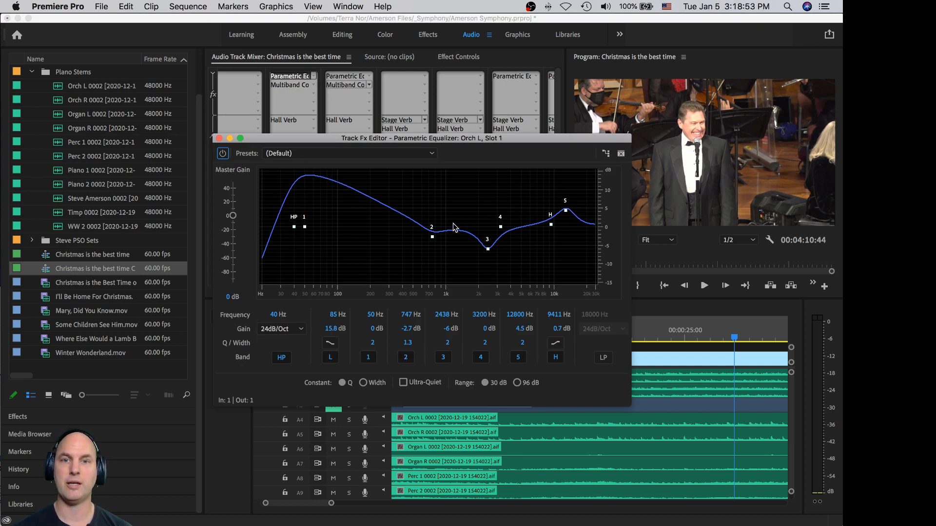
{"action": "mouse_move", "coordinate": [487, 248]}
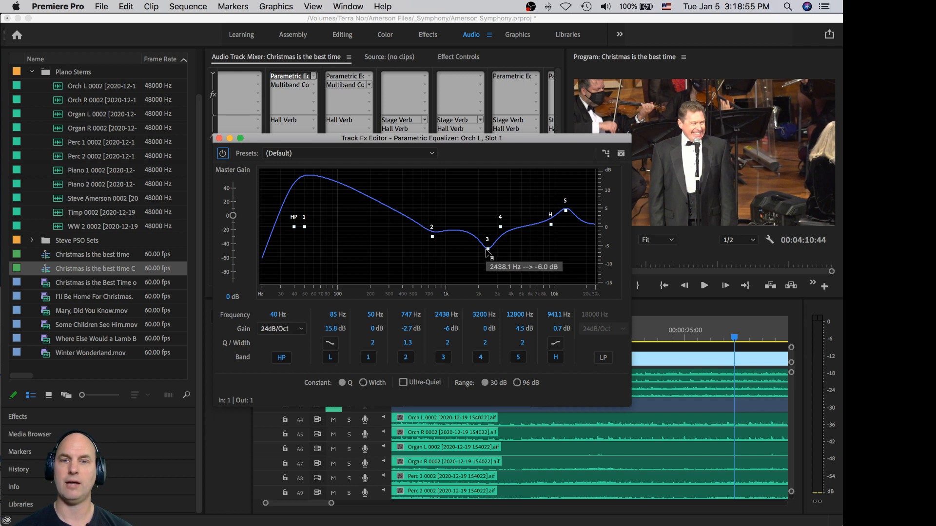
{"action": "mouse_move", "coordinate": [565, 208]}
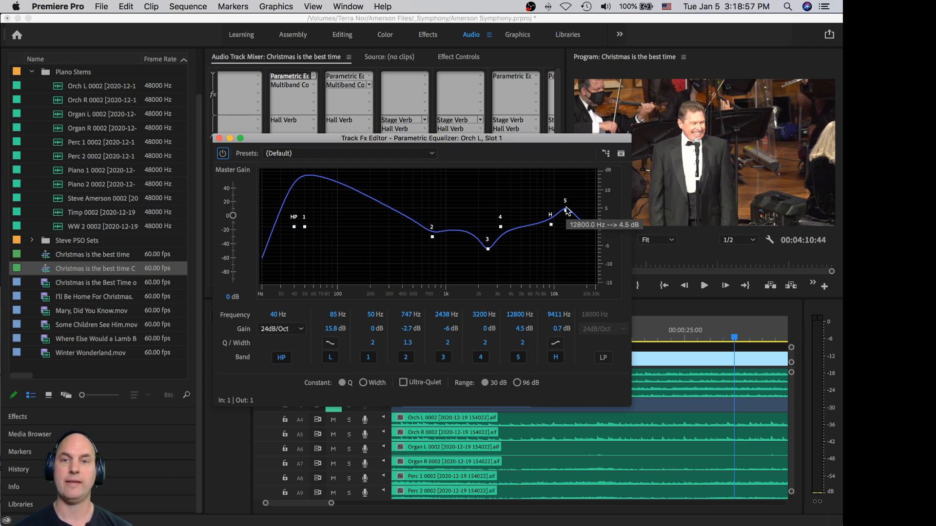
{"action": "left_click", "coordinate": [621, 153]}
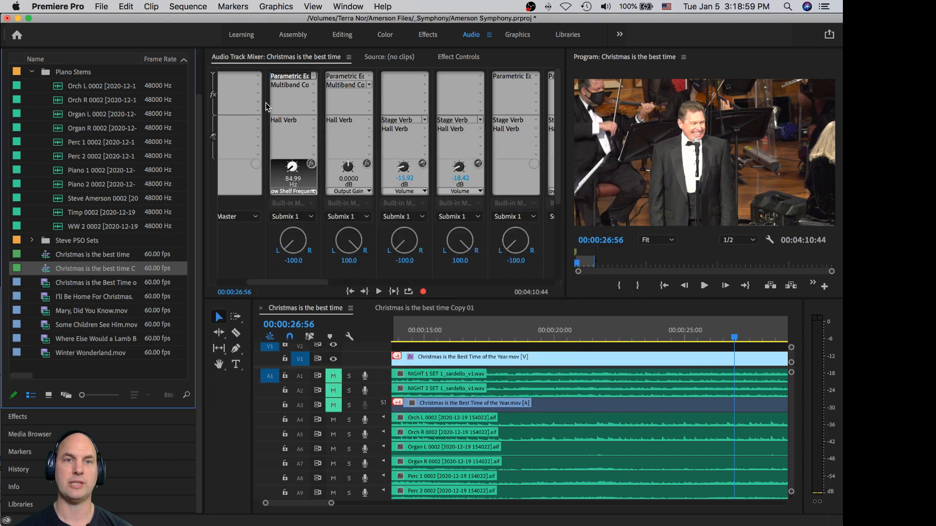
- Review the Orch L multiband compressor while playing with Orch L and Orch R soloed
{"action": "double_click", "coordinate": [291, 85]}
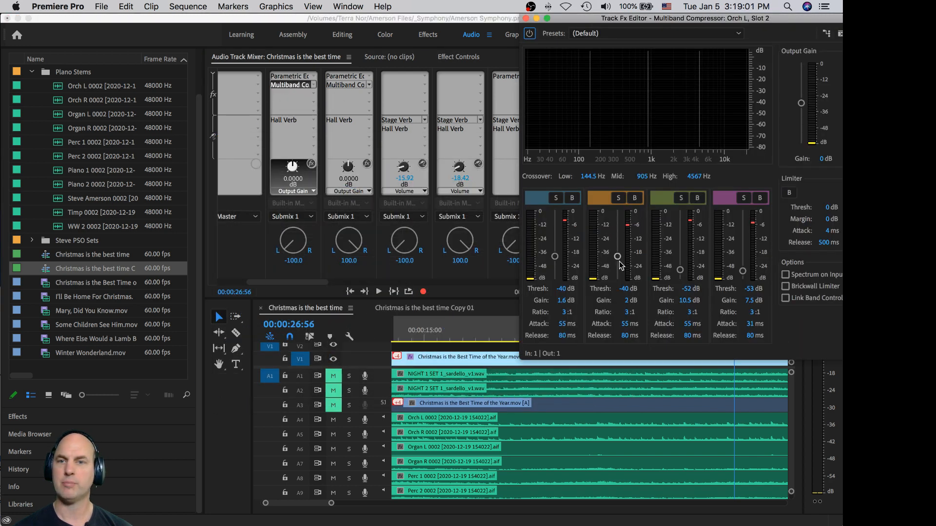
{"action": "mouse_move", "coordinate": [642, 333]}
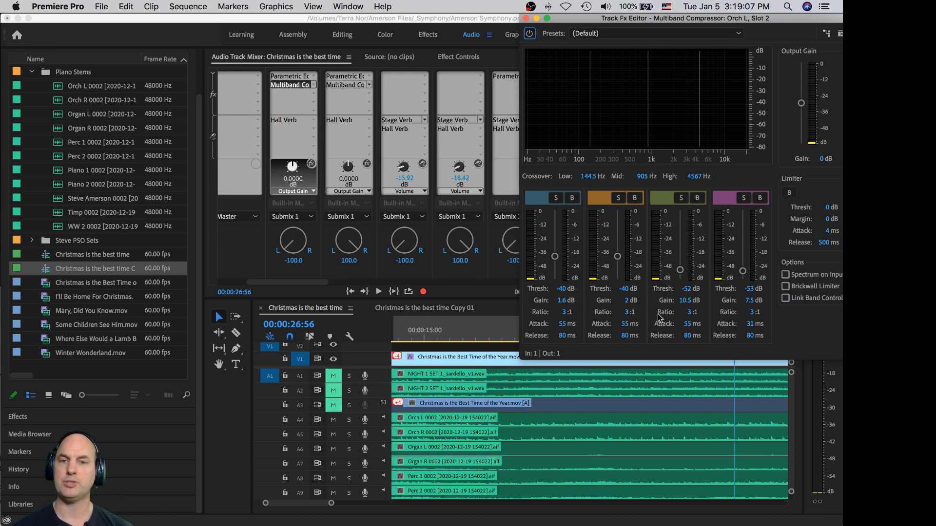
{"action": "mouse_move", "coordinate": [694, 269]}
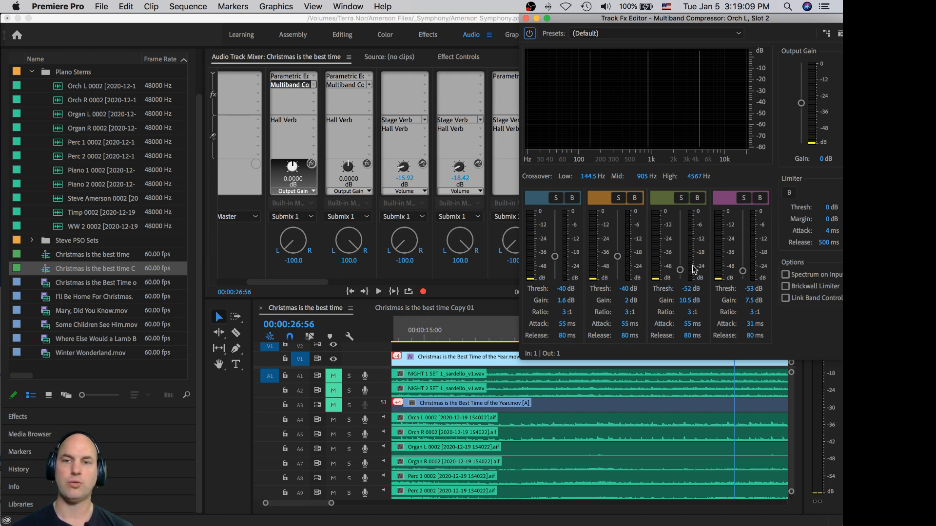
{"action": "mouse_move", "coordinate": [704, 270]}
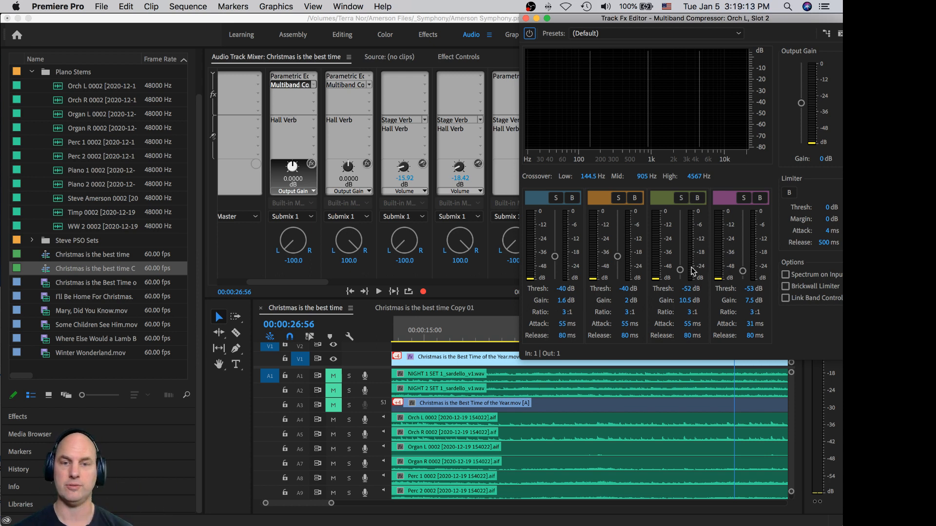
{"action": "left_click", "coordinate": [378, 291]}
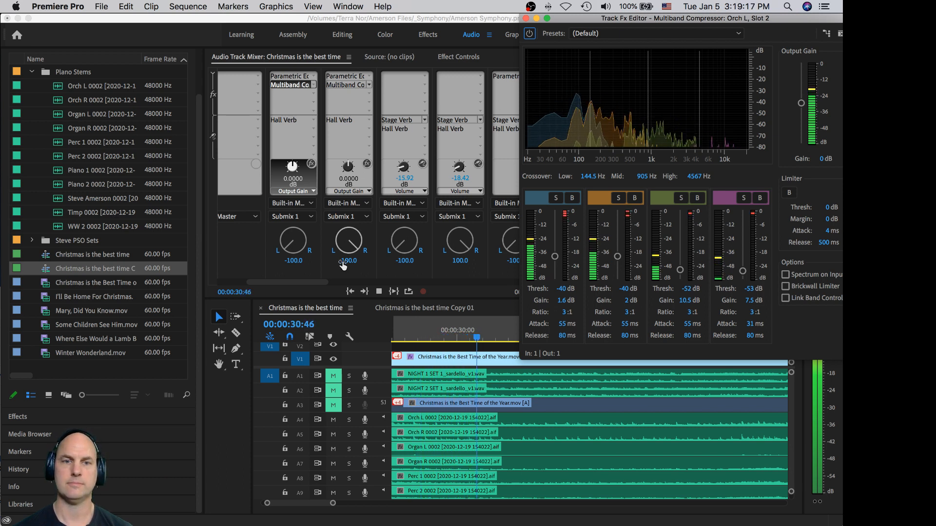
{"action": "left_click", "coordinate": [349, 419]}
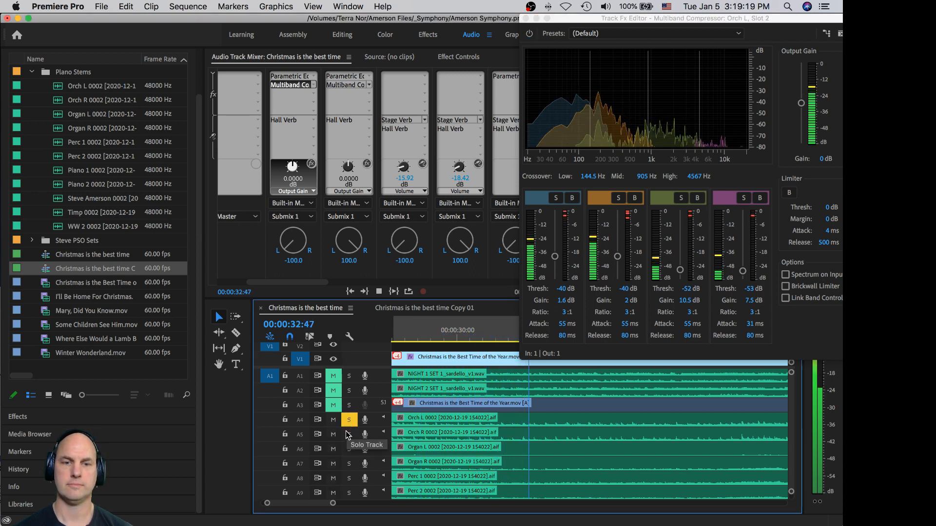
{"action": "left_click", "coordinate": [349, 435]}
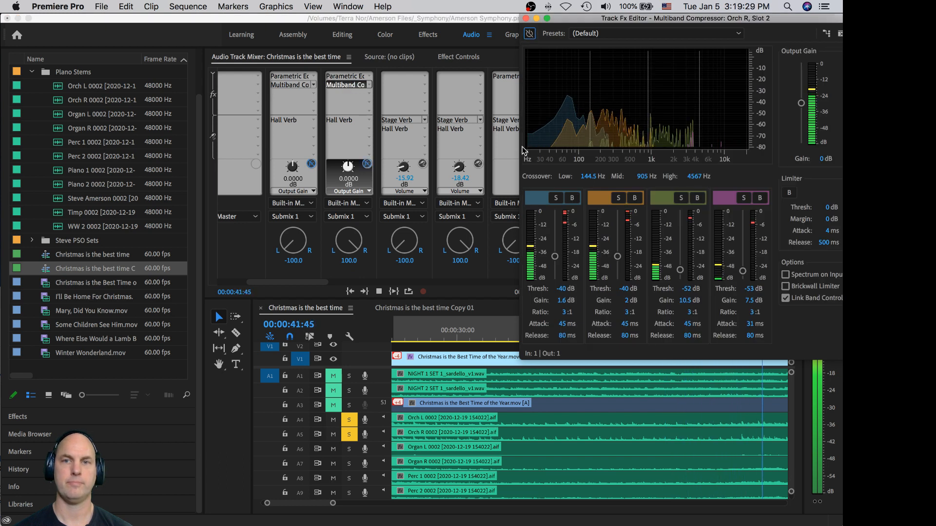
- Bring up the Orch R parametric equalizer curve for review
{"action": "left_click", "coordinate": [378, 291]}
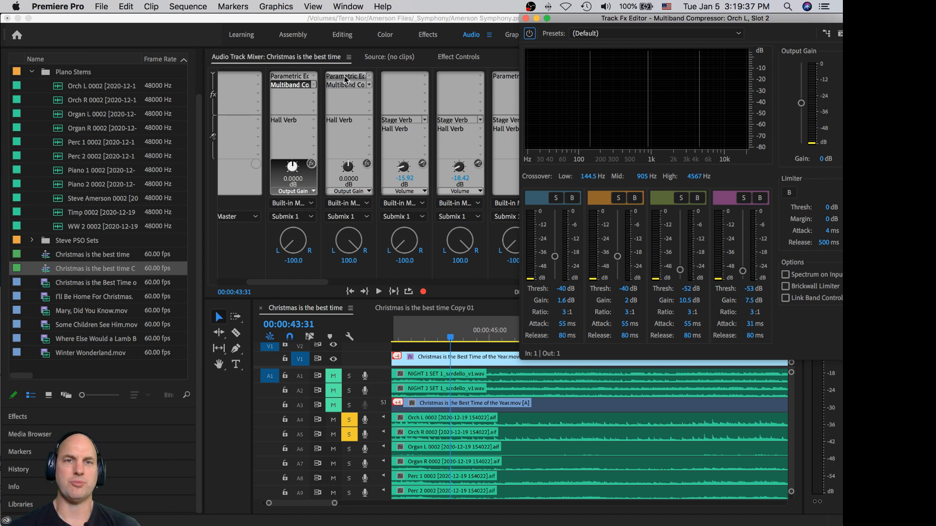
{"action": "left_click", "coordinate": [346, 81]}
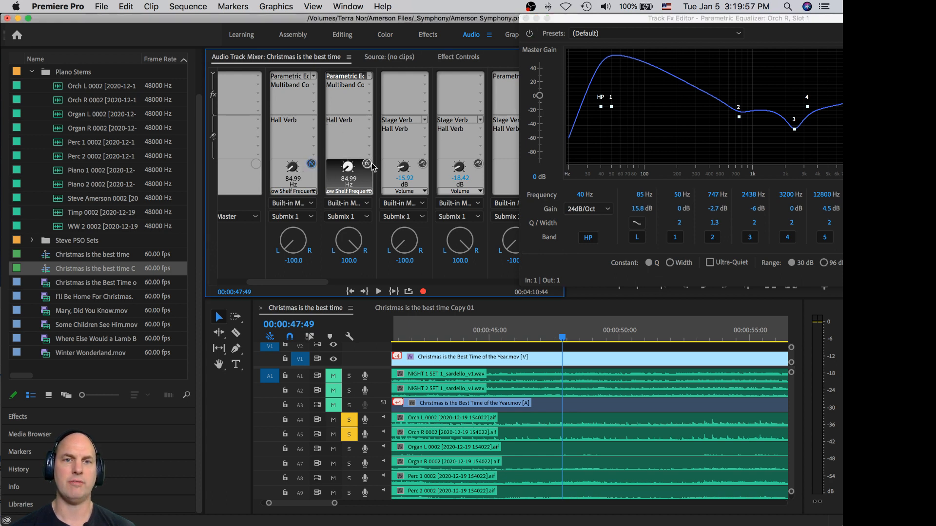
- Audition the Orch R equalizer and show the hall reverb send levels in the mixer
{"action": "left_click", "coordinate": [378, 291]}
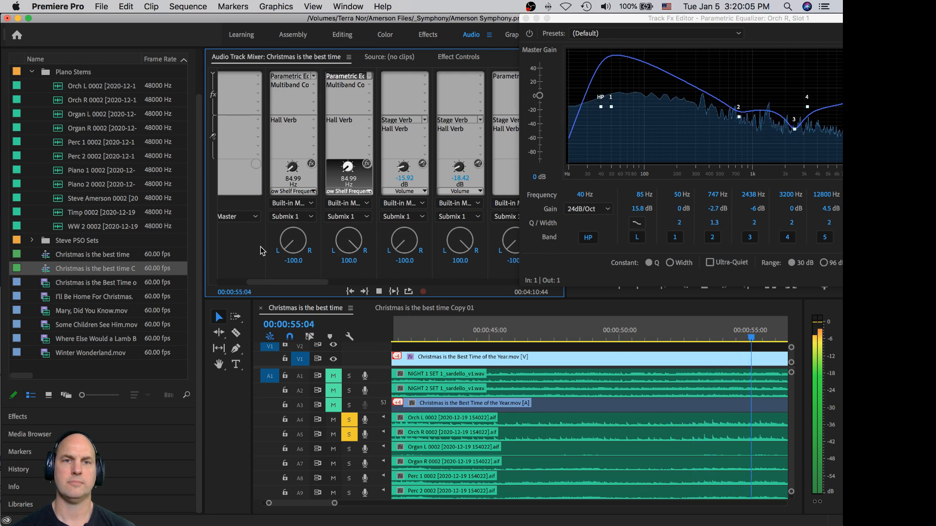
{"action": "left_click", "coordinate": [378, 292]}
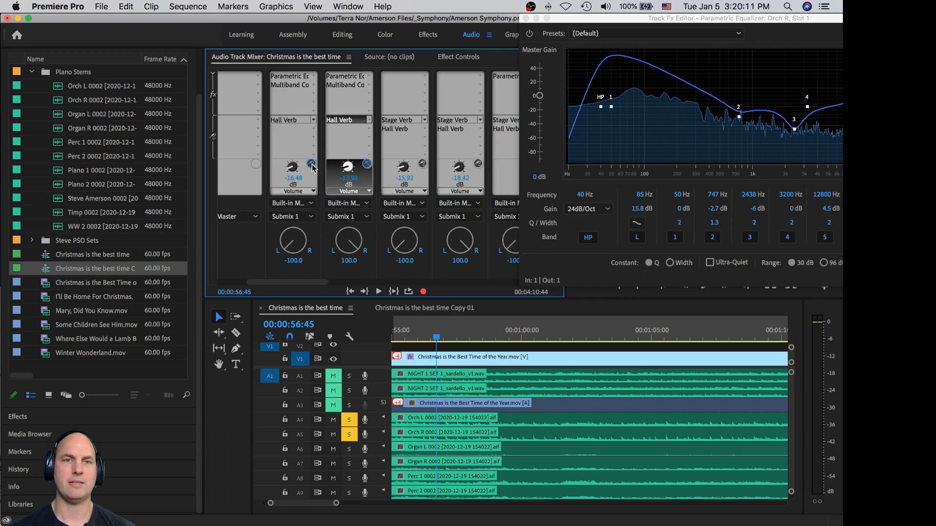
{"action": "left_click", "coordinate": [379, 291]}
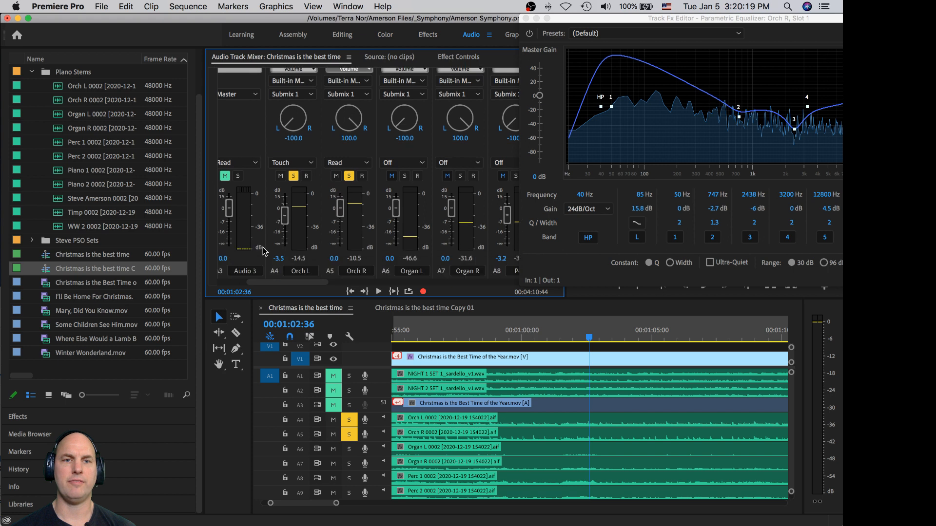
{"action": "mouse_move", "coordinate": [426, 313]}
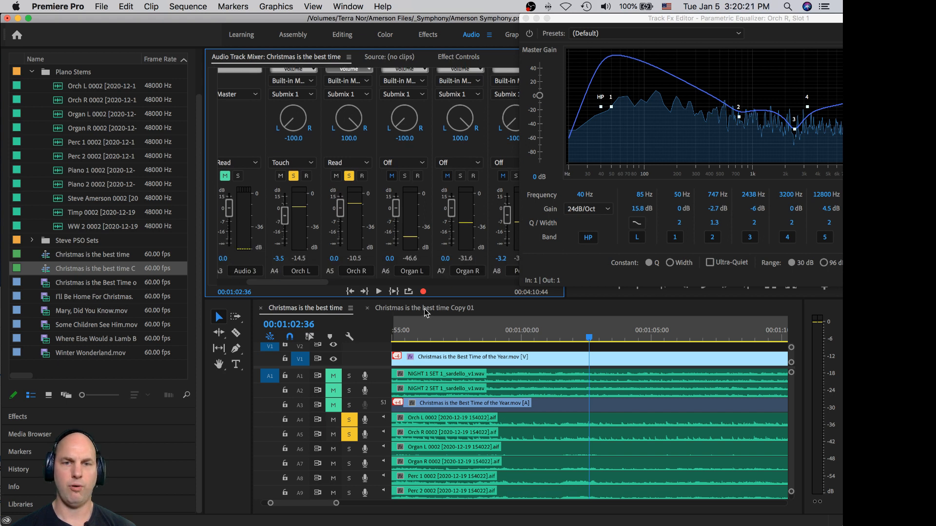
- Compare in Copy 01, then solo the Organ L and Organ R stems instead of the orchestra pair
{"action": "left_click", "coordinate": [423, 307]}
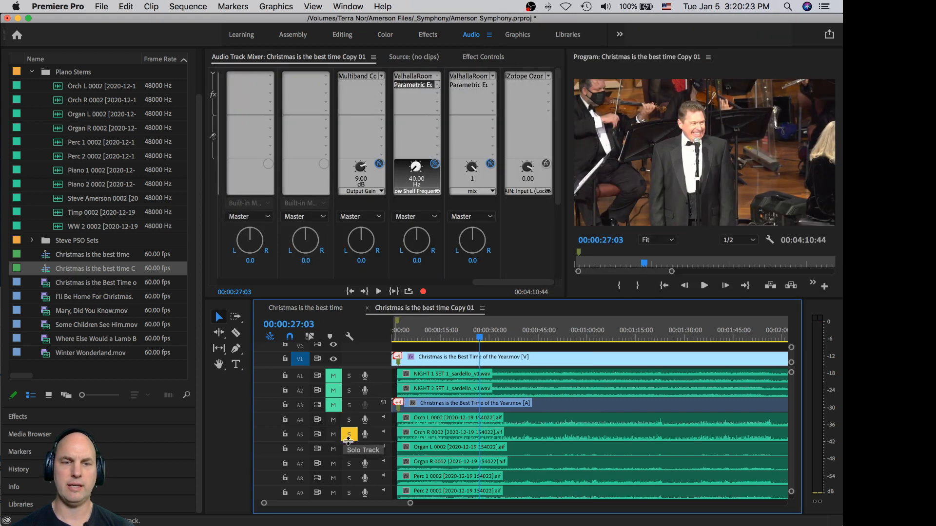
{"action": "left_click", "coordinate": [349, 449]}
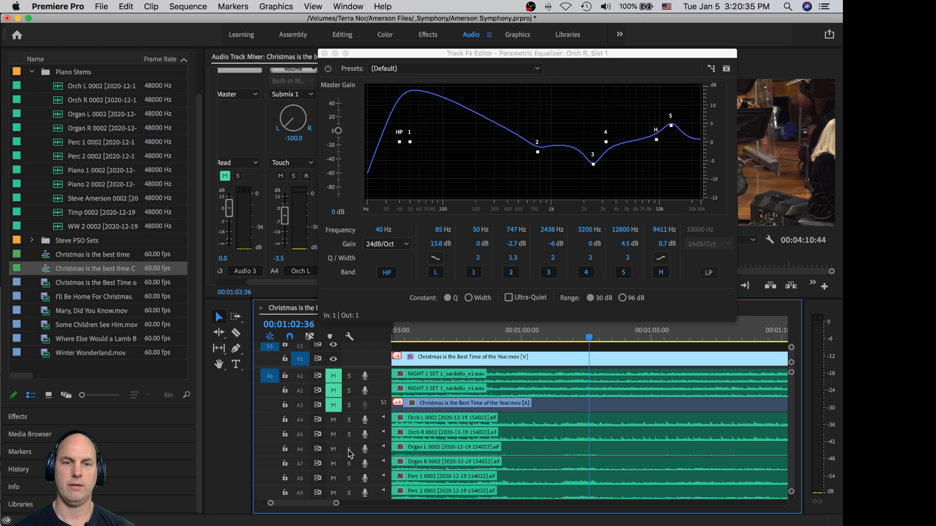
{"action": "left_click", "coordinate": [349, 448]}
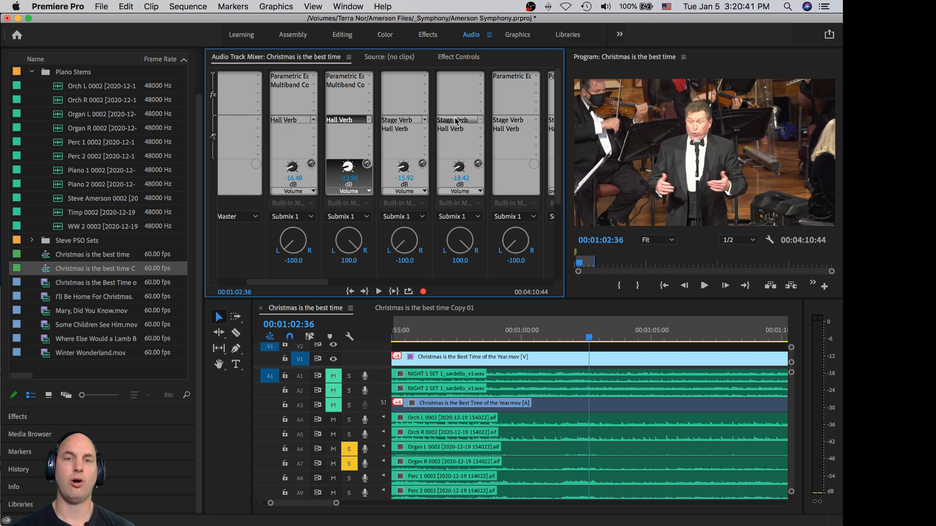
- Clear the organ solos and compare the percussion in the Copy 01 sequence
{"action": "left_click", "coordinate": [702, 285]}
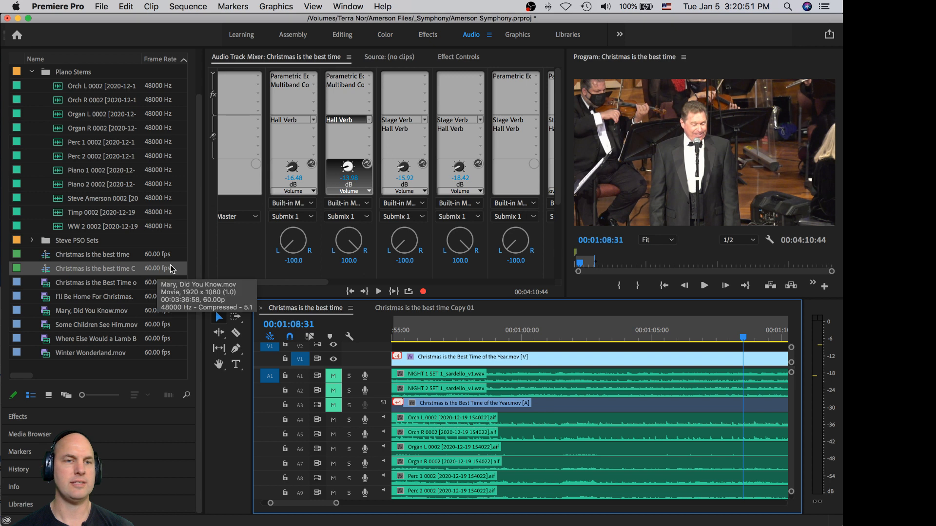
{"action": "left_click", "coordinate": [423, 307]}
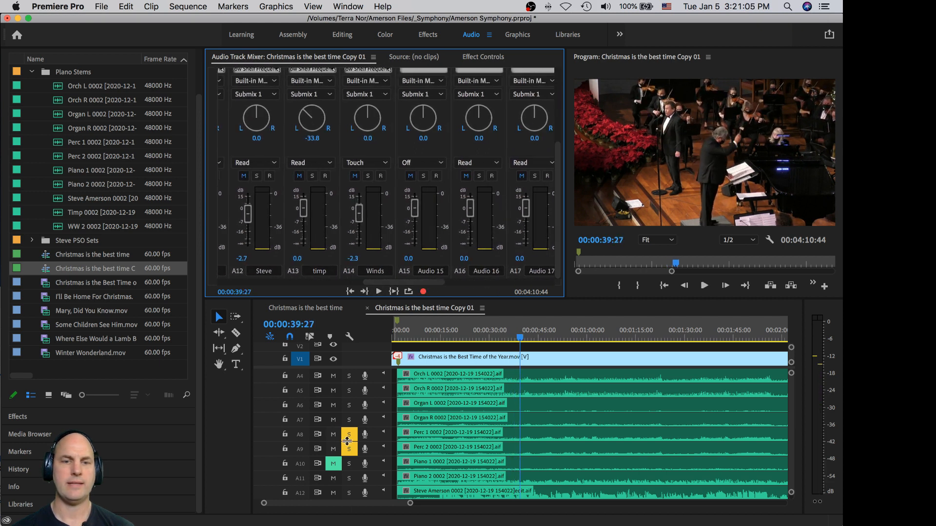
{"action": "left_click", "coordinate": [348, 434]}
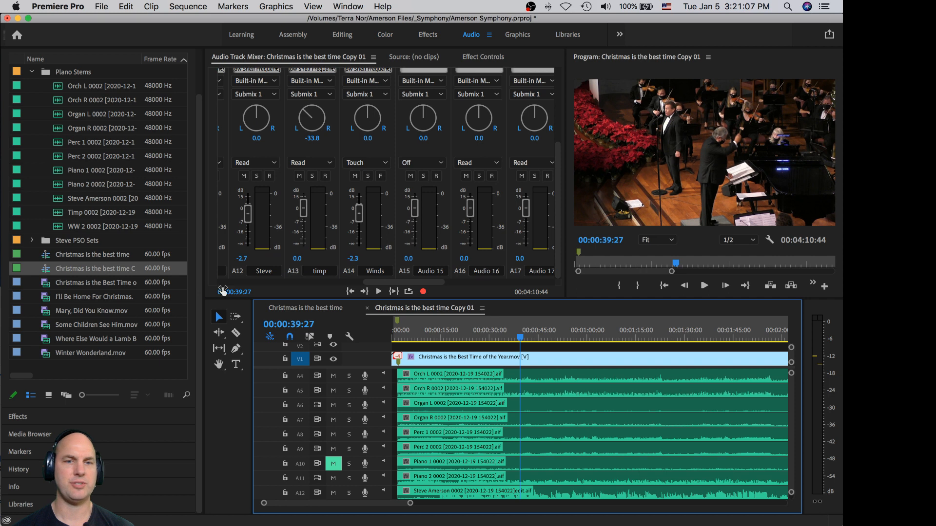
{"action": "left_click", "coordinate": [304, 307]}
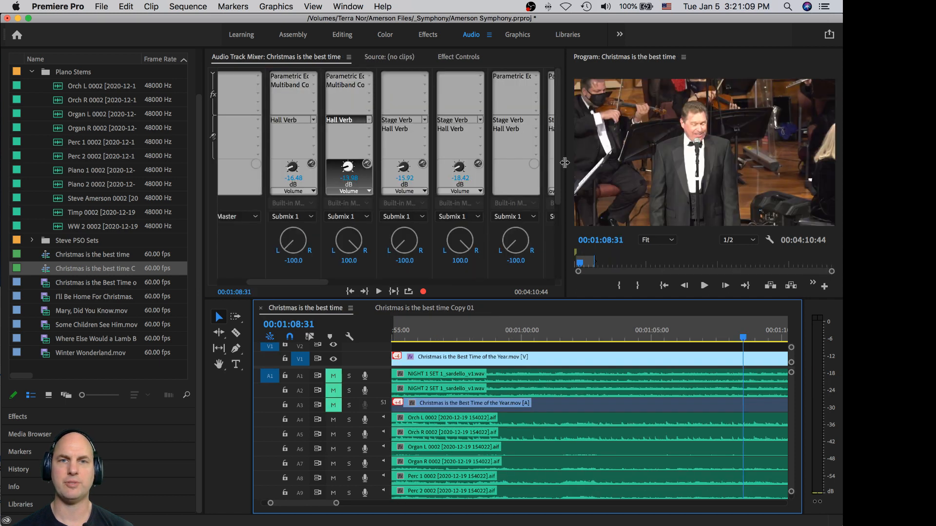
- Solo the Perc 1 and Perc 2 stems in the original sequence
{"action": "scroll", "scroll_direction": "down", "scroll_amount": 3}
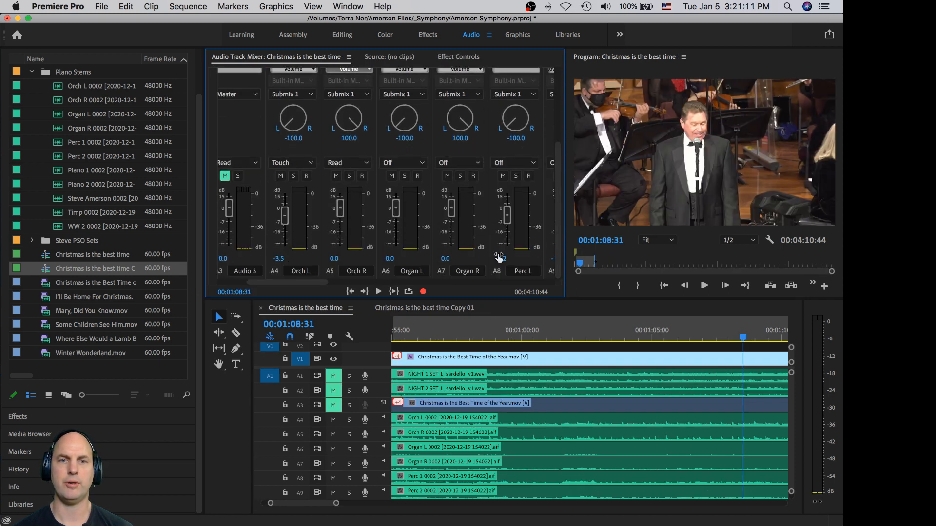
{"action": "scroll", "scroll_direction": "right", "scroll_amount": 3}
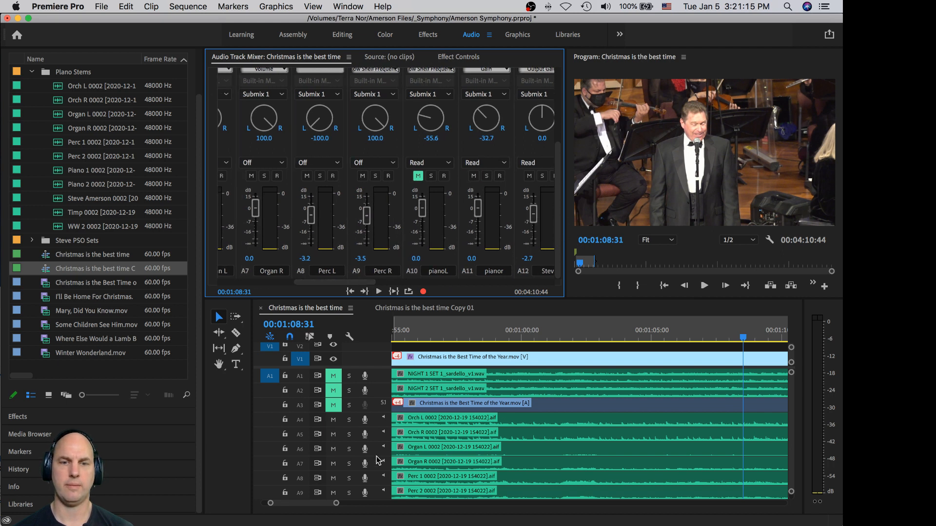
{"action": "left_click", "coordinate": [349, 477]}
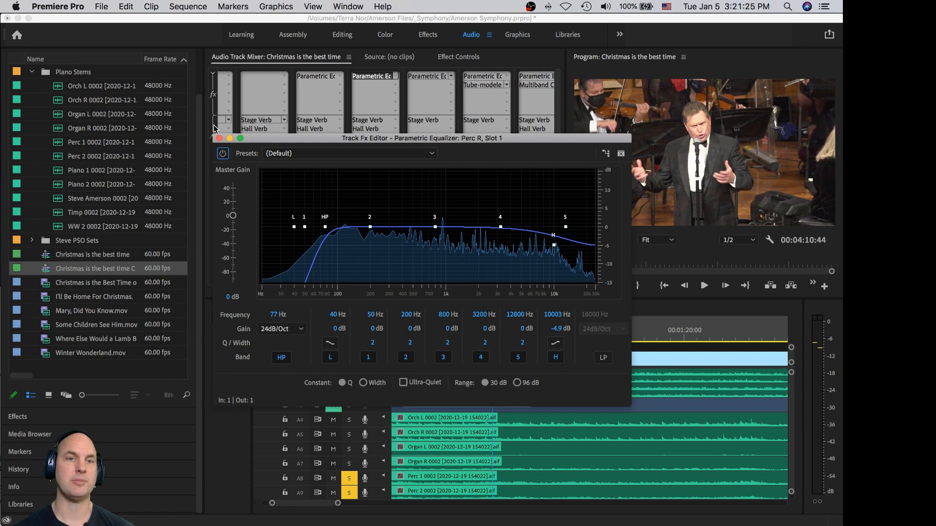
- Close the Perc R equalizer and audition the Piano 2 solo in the Copy 01 sequence
{"action": "left_click", "coordinate": [621, 153]}
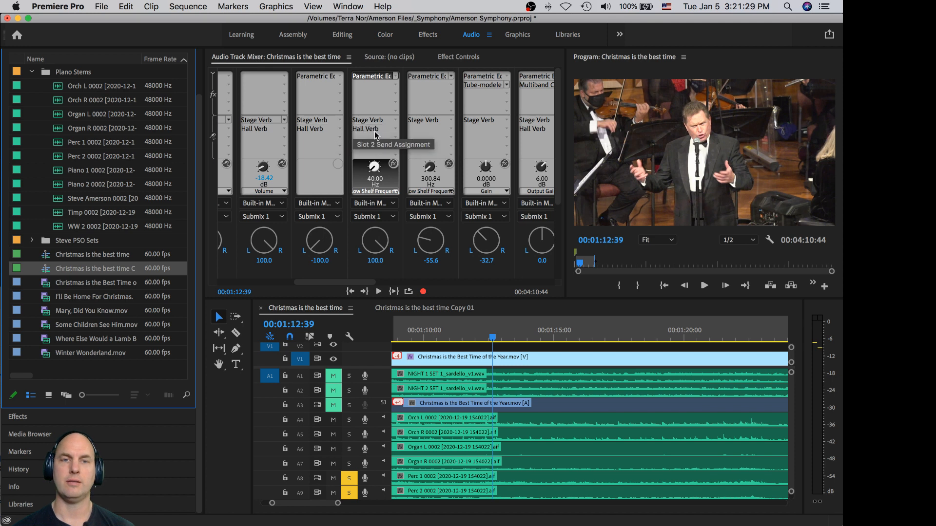
{"action": "mouse_move", "coordinate": [363, 466]}
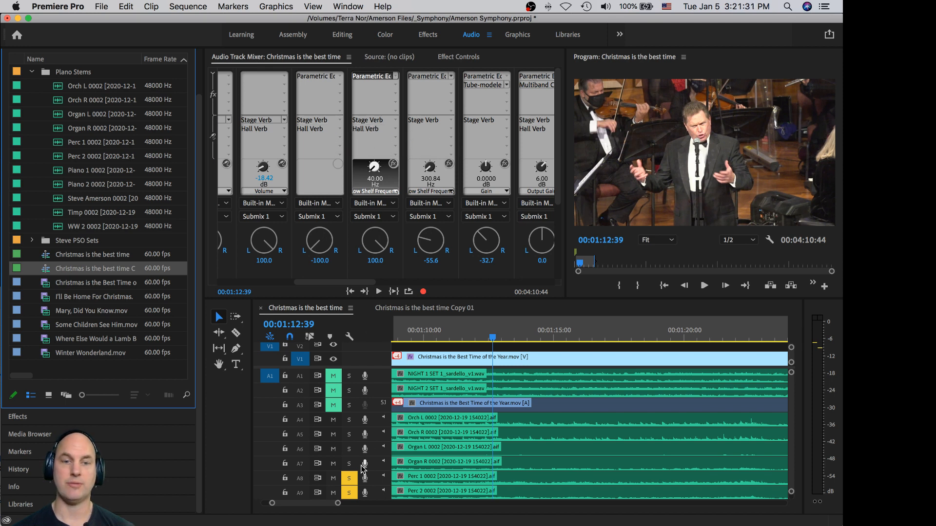
{"action": "scroll", "scroll_direction": "down", "scroll_amount": 3}
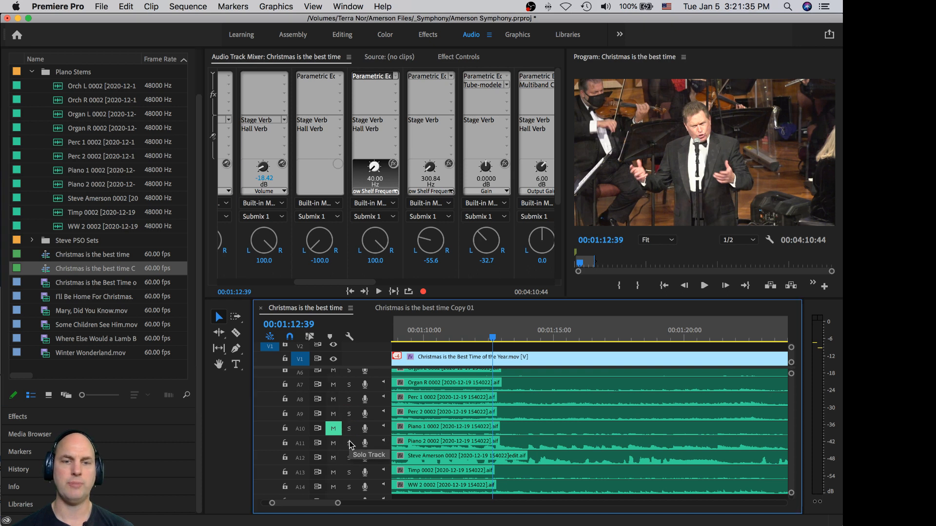
{"action": "mouse_move", "coordinate": [335, 299]}
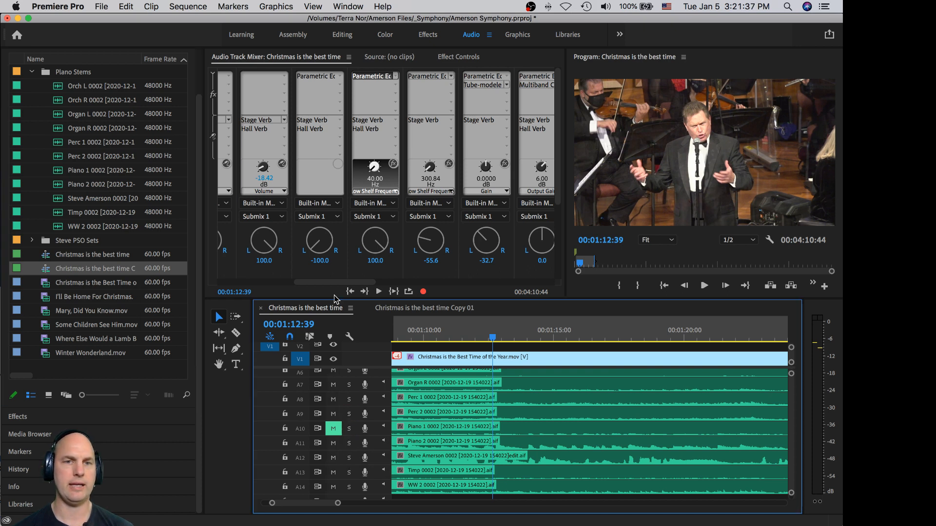
{"action": "left_click", "coordinate": [424, 307]}
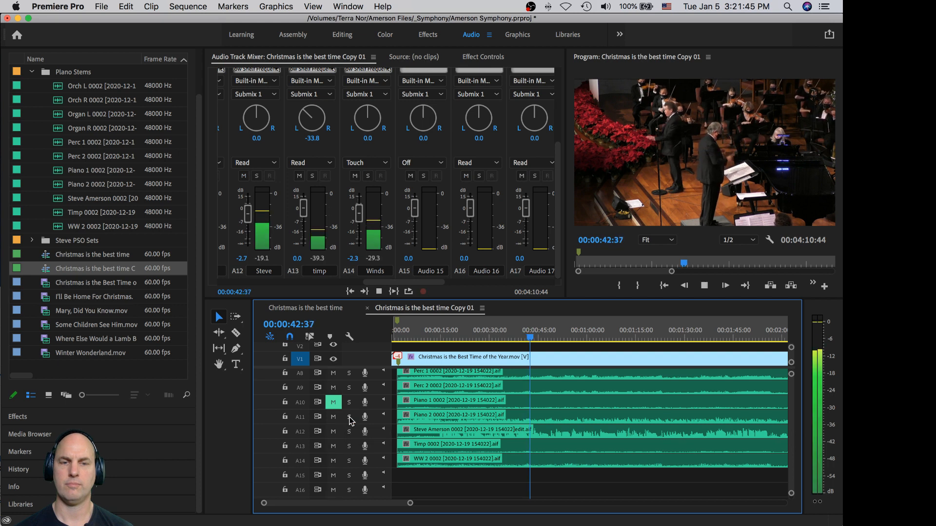
{"action": "left_click", "coordinate": [349, 416]}
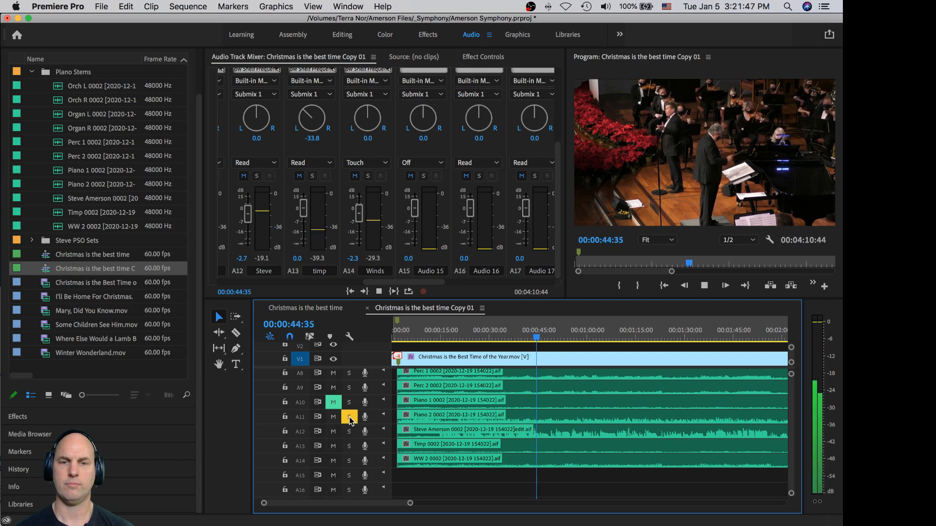
- Return to the original sequence with only the Piano 2 stem soloed
{"action": "left_click", "coordinate": [349, 416]}
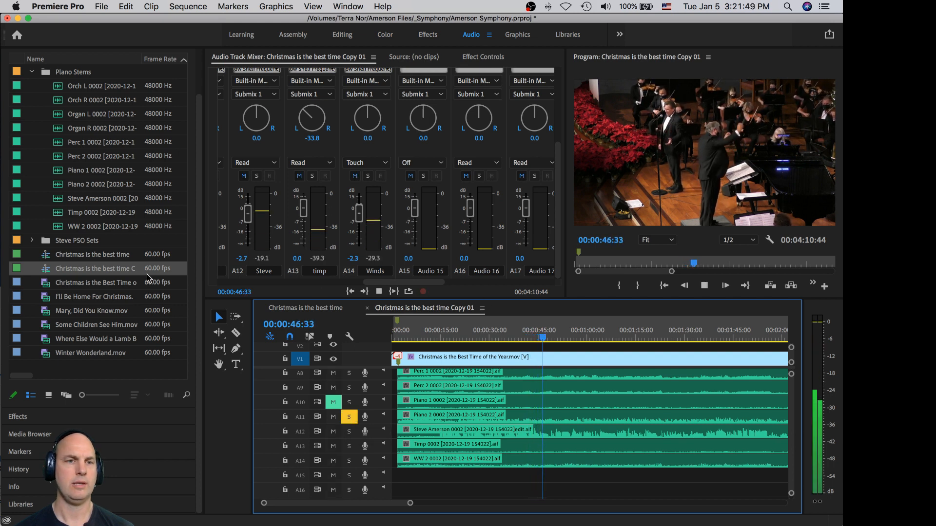
{"action": "left_click", "coordinate": [304, 307]}
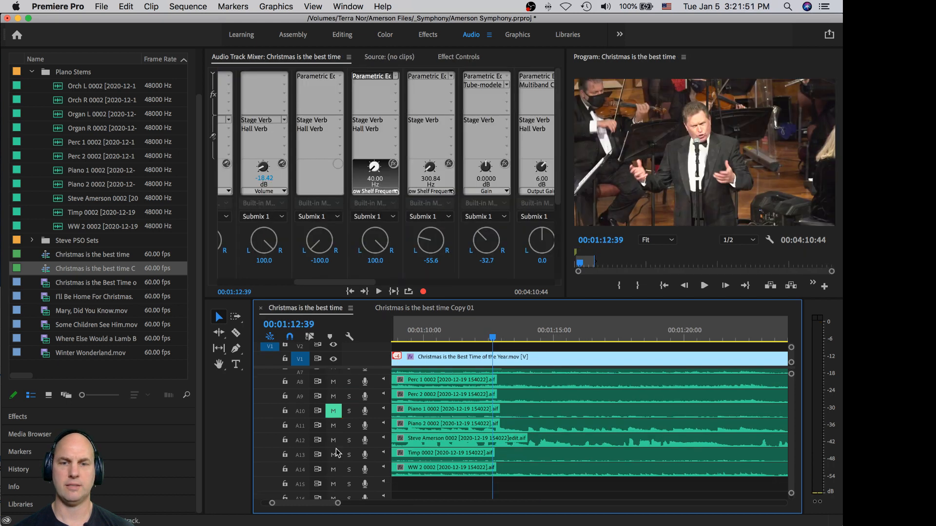
{"action": "scroll", "scroll_direction": "down", "scroll_amount": 3}
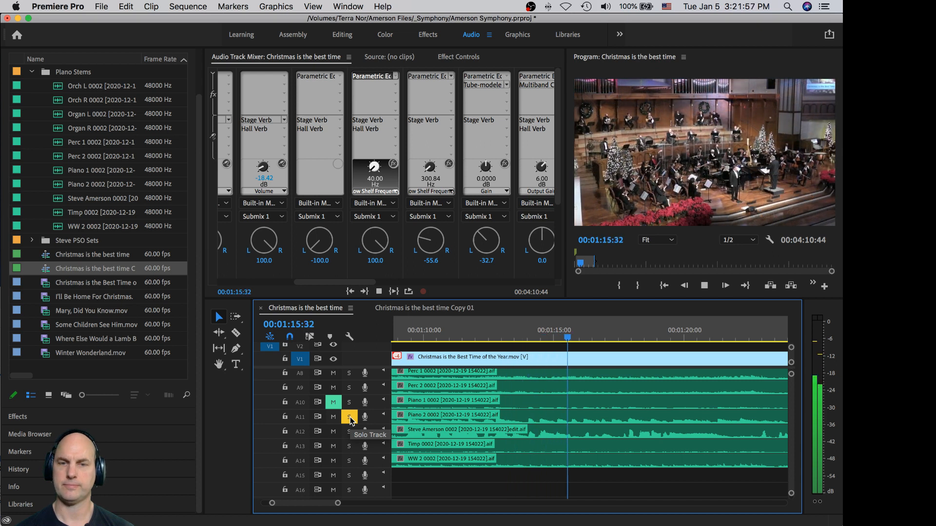
- Review the piano's equalizer and tube-modeled compressor, then close the settings
{"action": "left_click", "coordinate": [348, 416]}
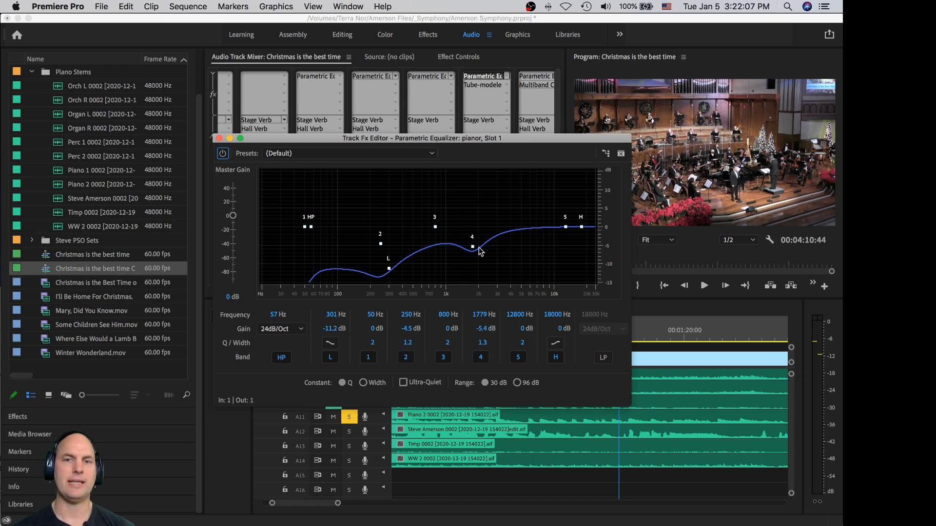
{"action": "mouse_move", "coordinate": [533, 235]}
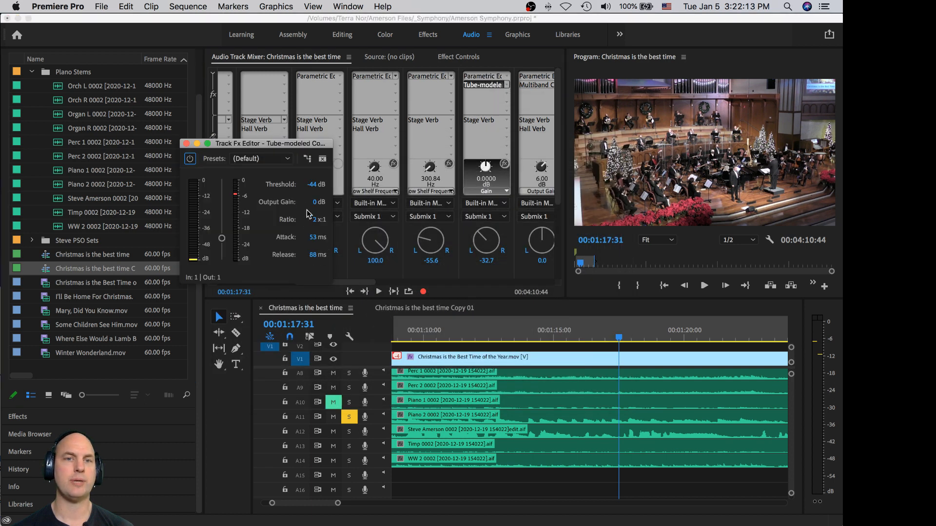
{"action": "mouse_move", "coordinate": [270, 219]}
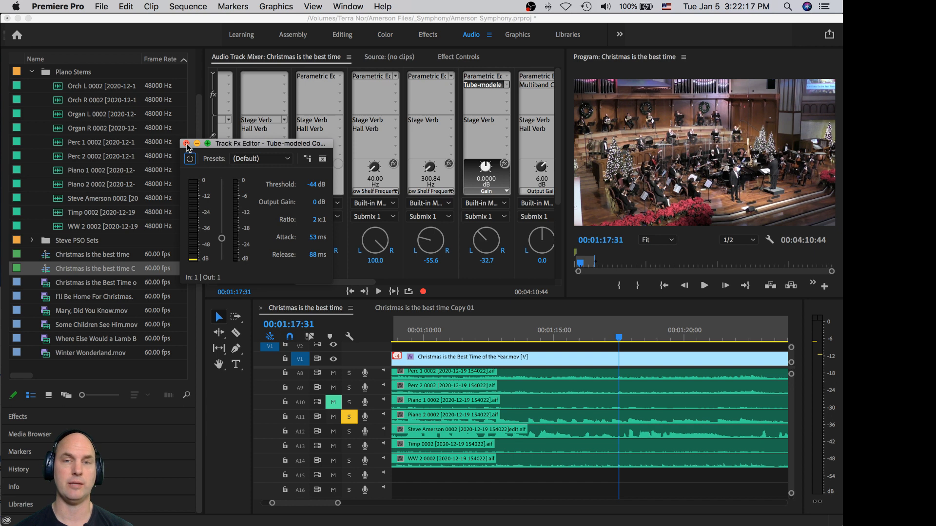
{"action": "left_click", "coordinate": [188, 144]}
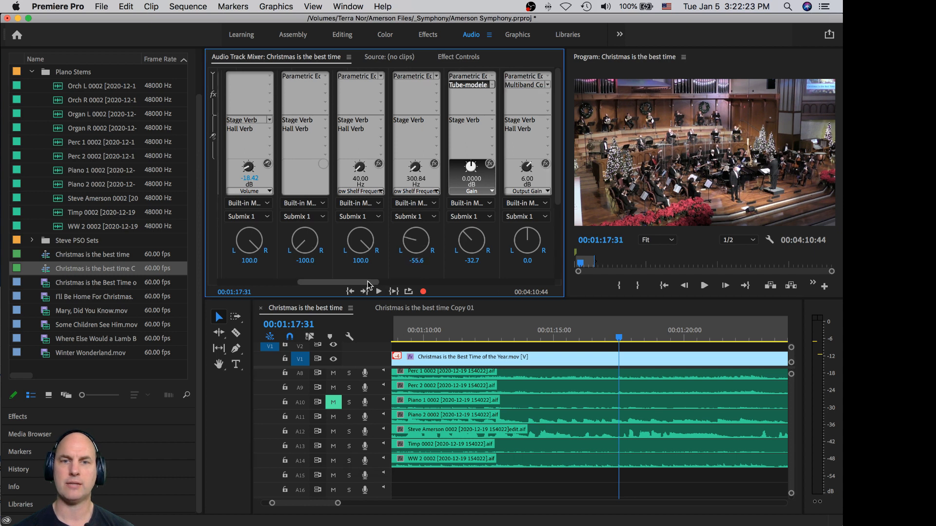
- Check the timpani track's parametric equalizer settings and close them
{"action": "scroll", "scroll_direction": "right", "scroll_amount": 3}
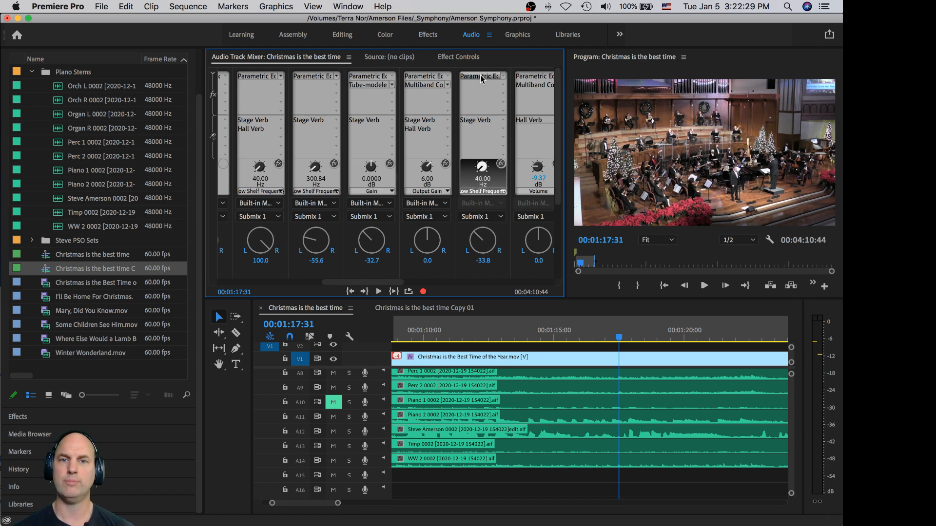
{"action": "left_click", "coordinate": [482, 76]}
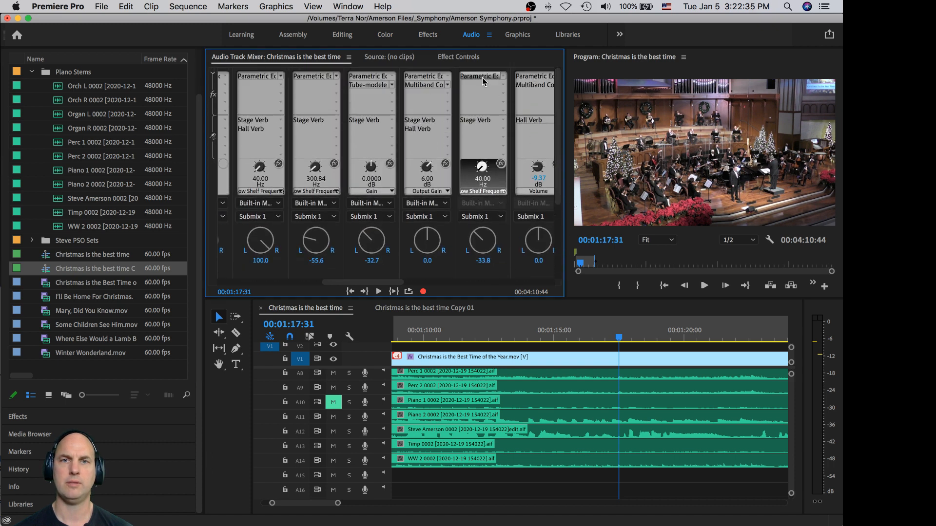
{"action": "double_click", "coordinate": [480, 76]}
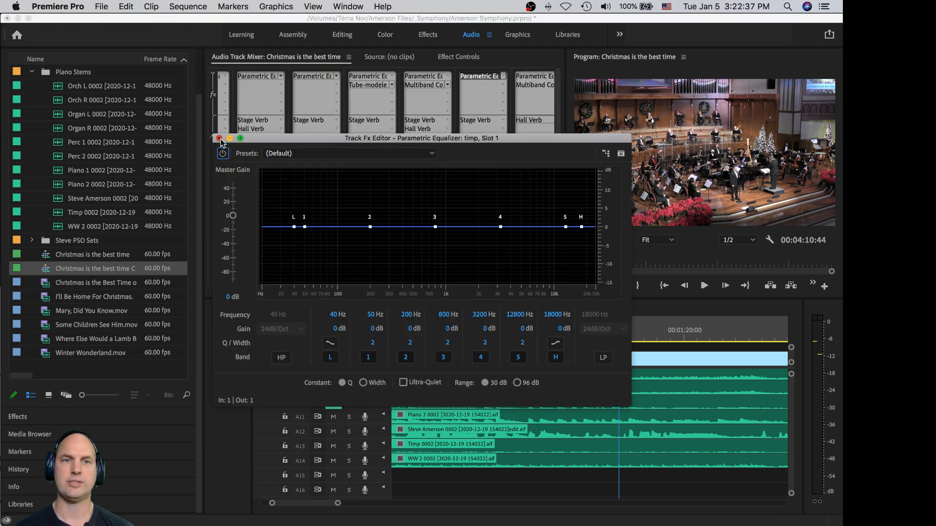
{"action": "left_click", "coordinate": [219, 138]}
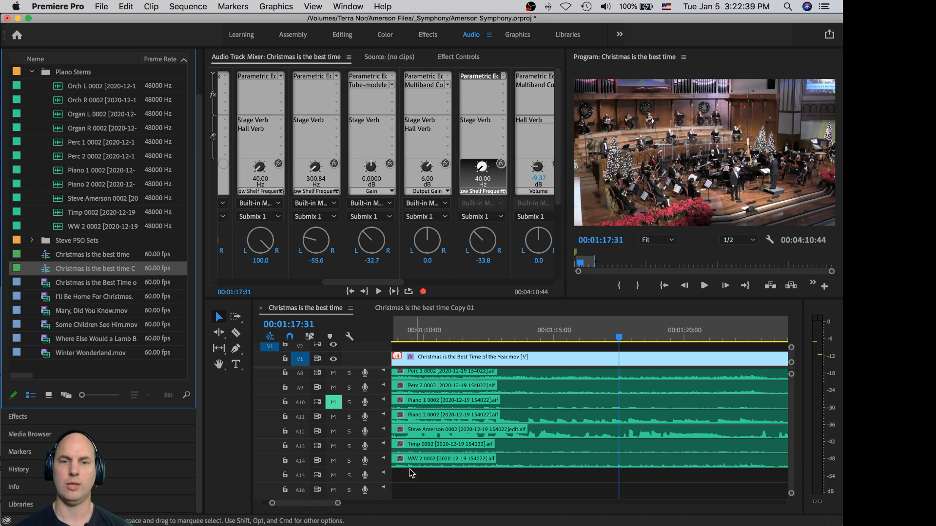
- Solo the winds track A14 so only the woodwinds play
{"action": "left_click", "coordinate": [349, 460]}
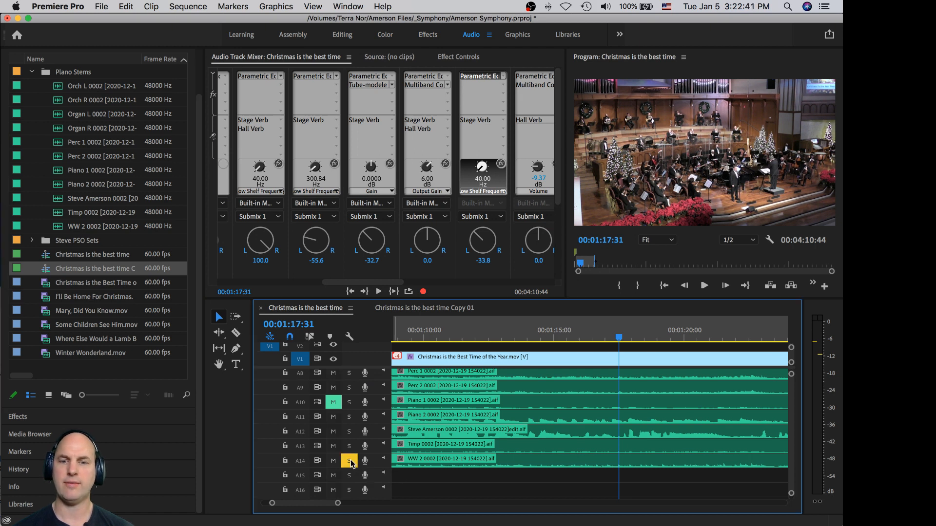
{"action": "left_click", "coordinate": [703, 285]}
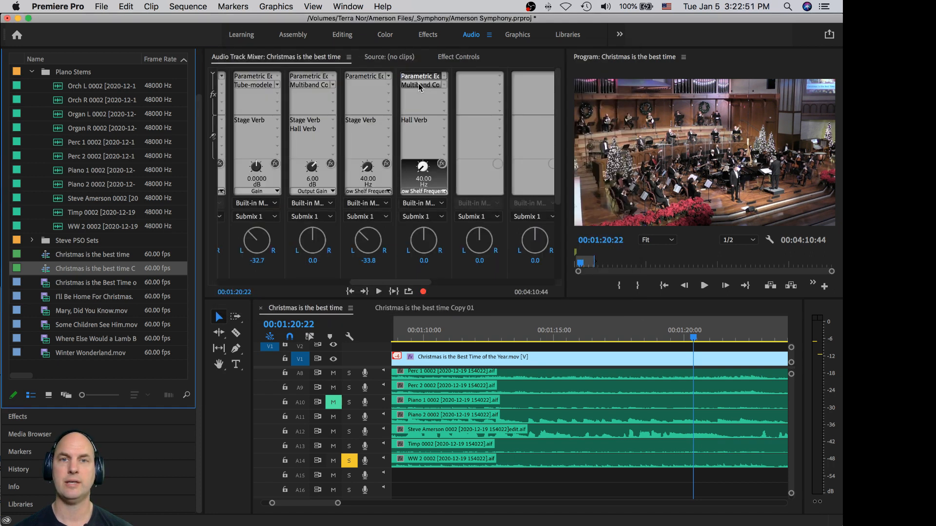
- Play the woodwinds through their multiband compressor and bypass it to compare
{"action": "double_click", "coordinate": [421, 84]}
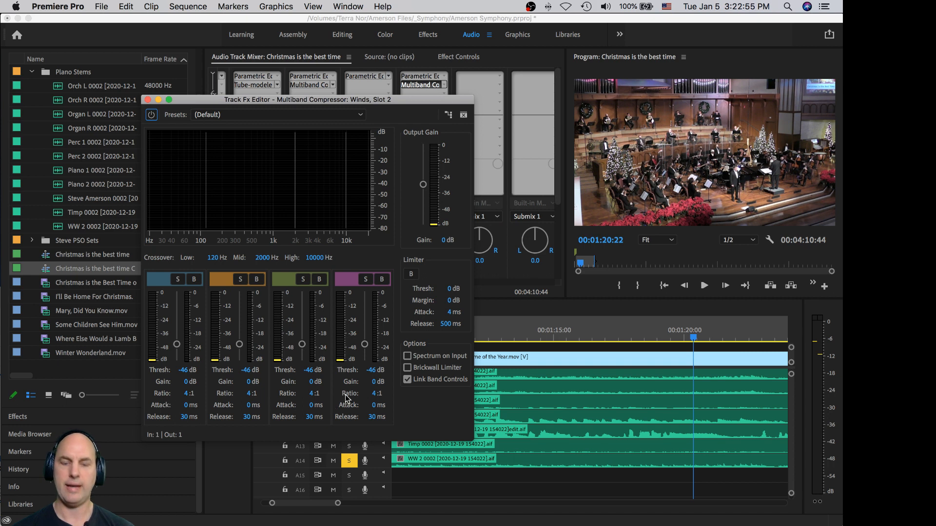
{"action": "mouse_move", "coordinate": [330, 245]}
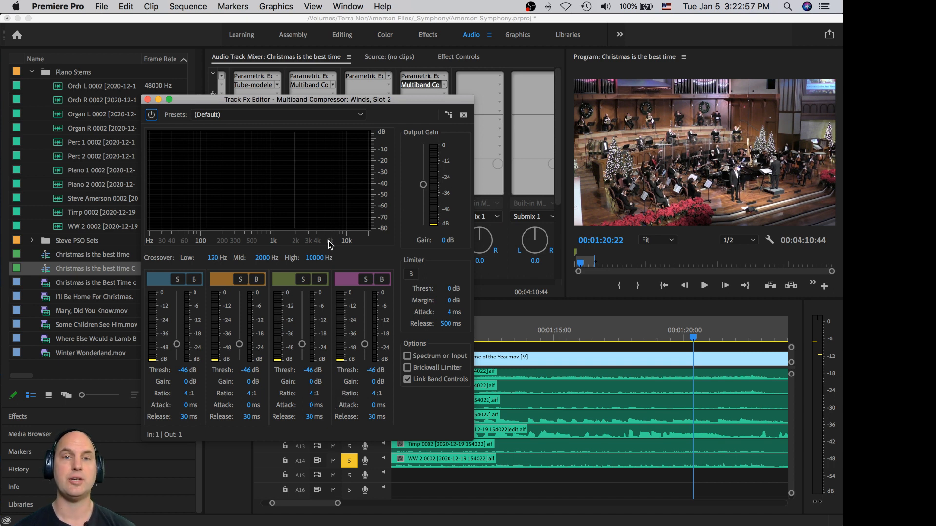
{"action": "mouse_move", "coordinate": [343, 232]}
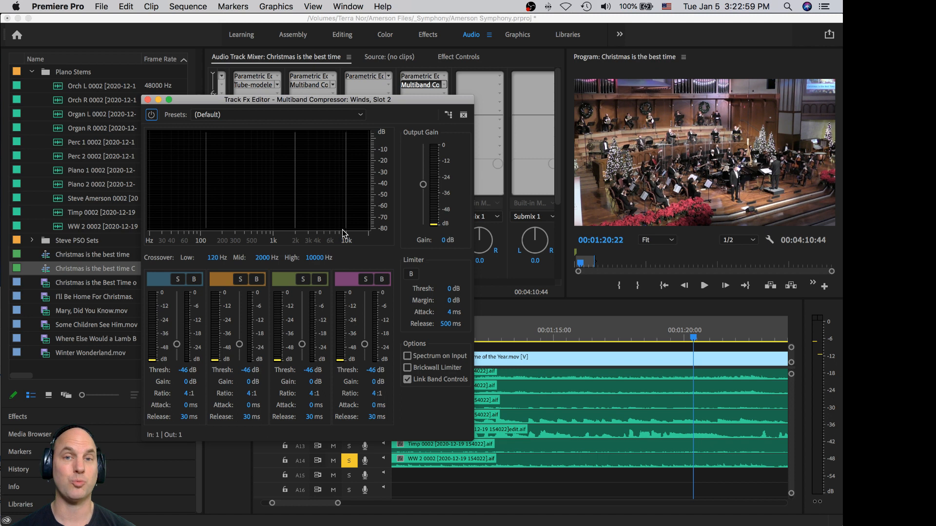
{"action": "mouse_move", "coordinate": [596, 374]}
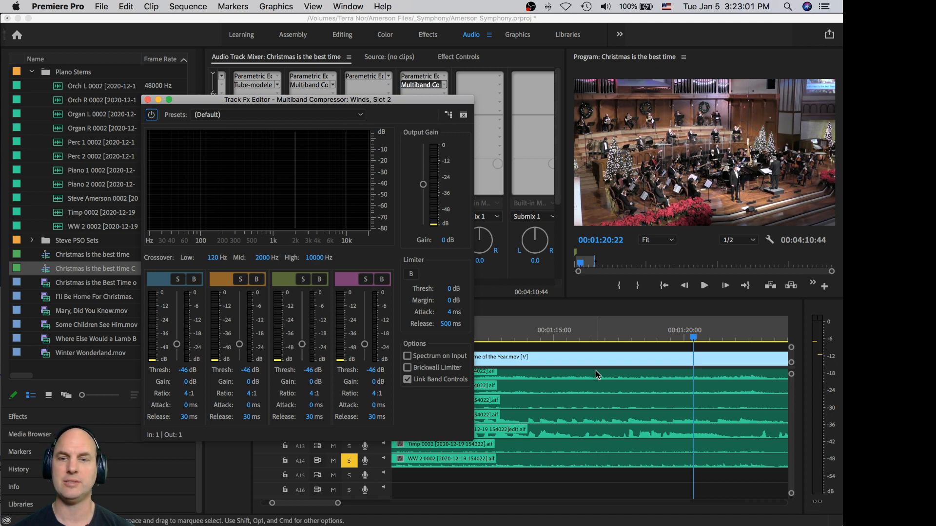
{"action": "mouse_move", "coordinate": [578, 470]}
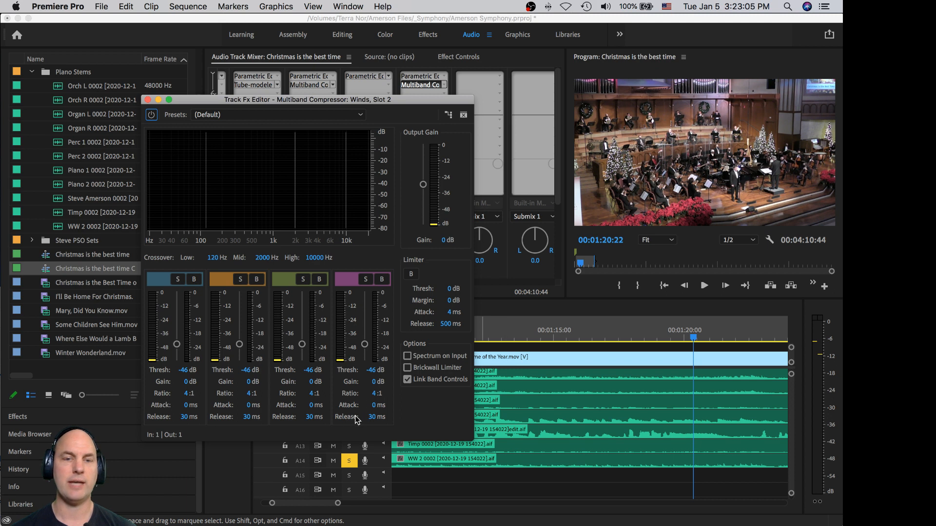
{"action": "mouse_move", "coordinate": [315, 409]}
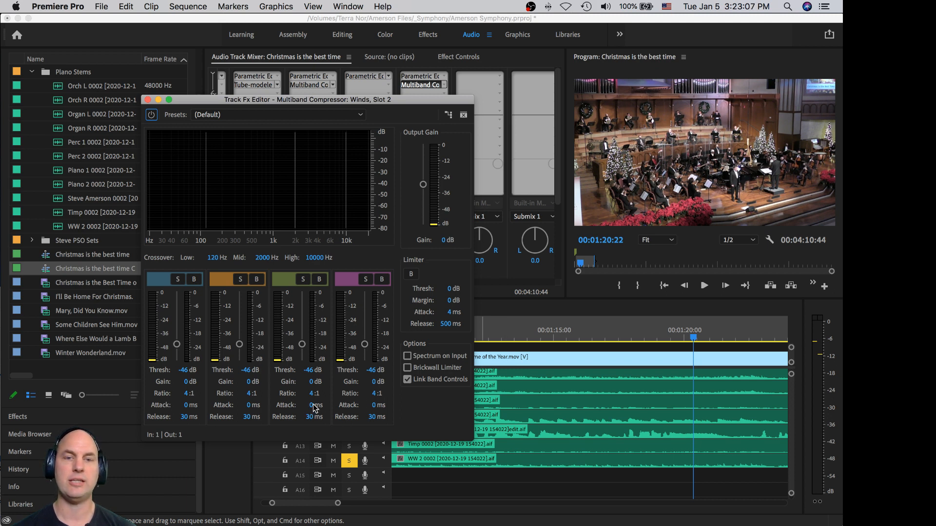
{"action": "mouse_move", "coordinate": [187, 132]}
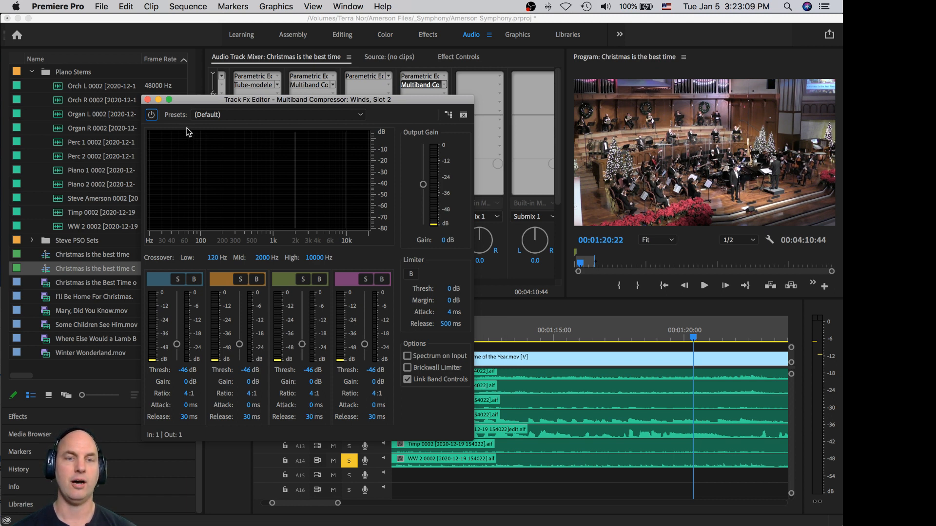
{"action": "mouse_move", "coordinate": [361, 365]}
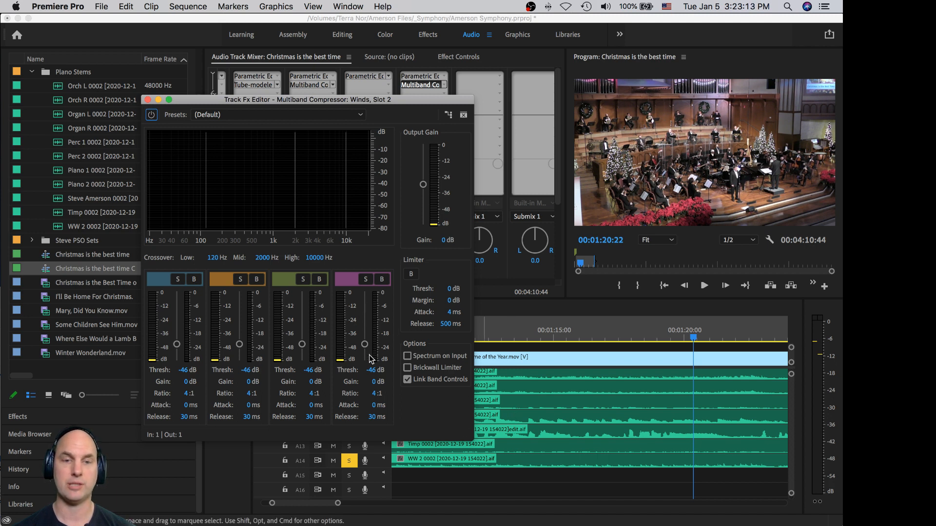
{"action": "mouse_move", "coordinate": [372, 393]}
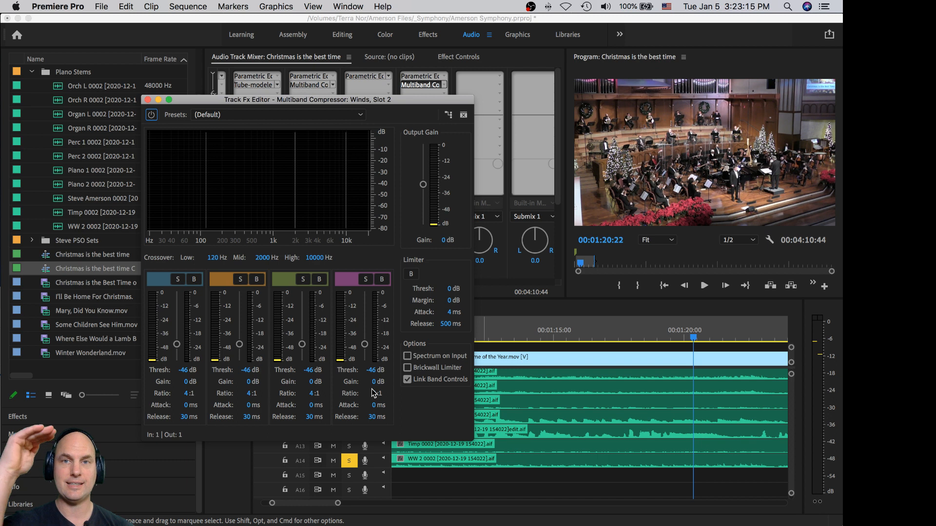
{"action": "left_click", "coordinate": [703, 285]}
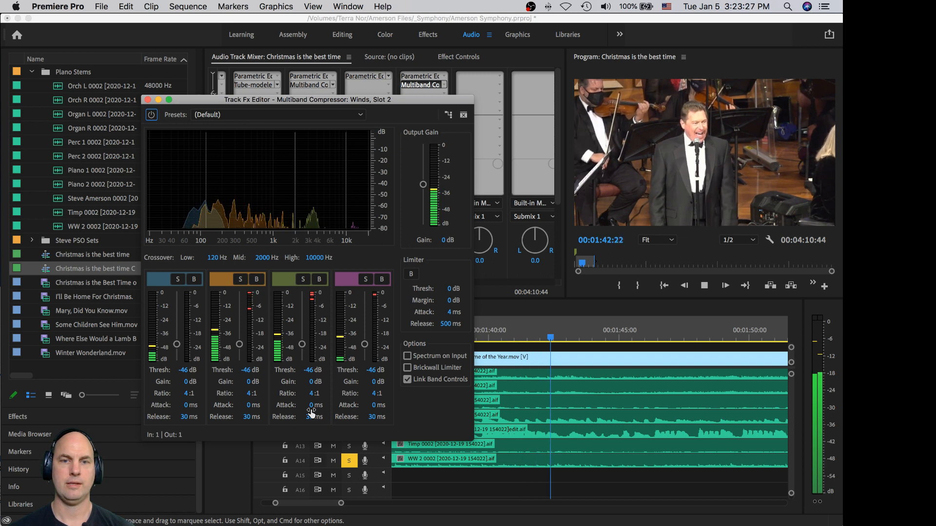
{"action": "left_click", "coordinate": [724, 284]}
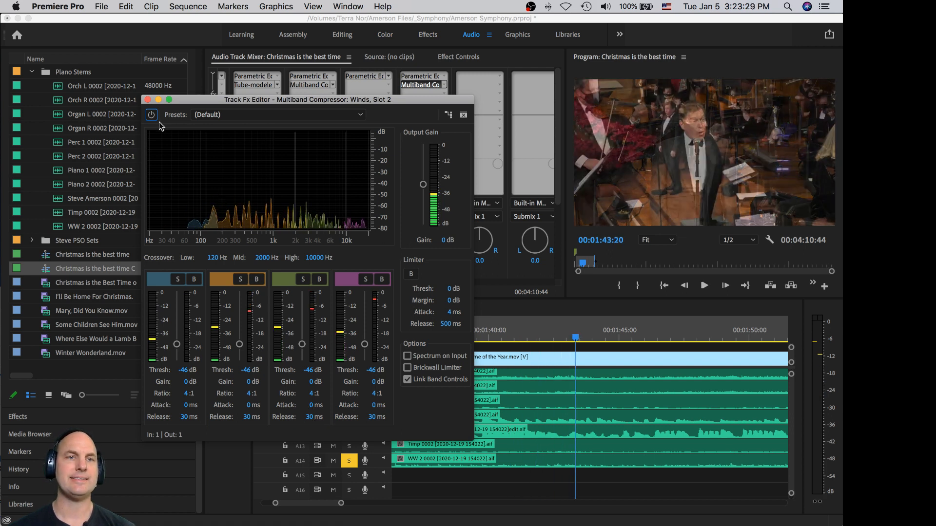
- Close the winds compressor settings and jump playback back to about 01:09:33
{"action": "left_click", "coordinate": [463, 114]}
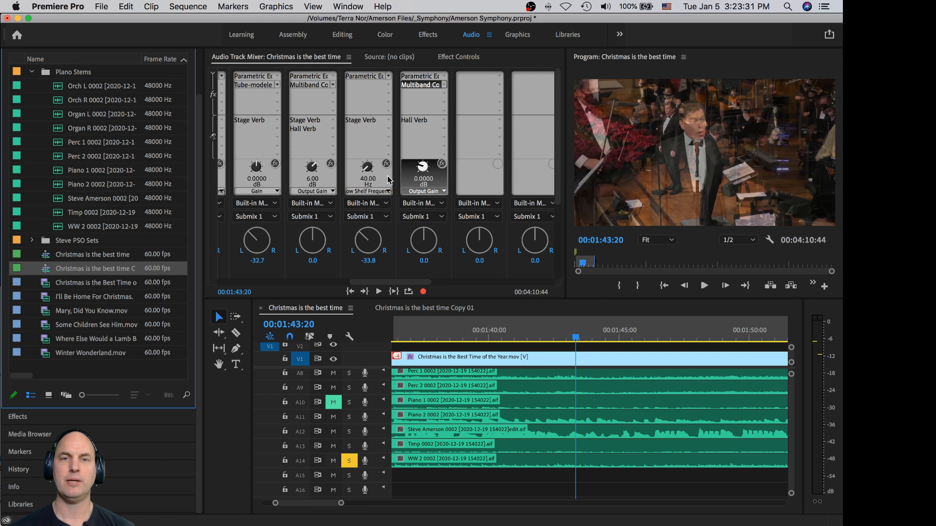
{"action": "mouse_move", "coordinate": [349, 461]}
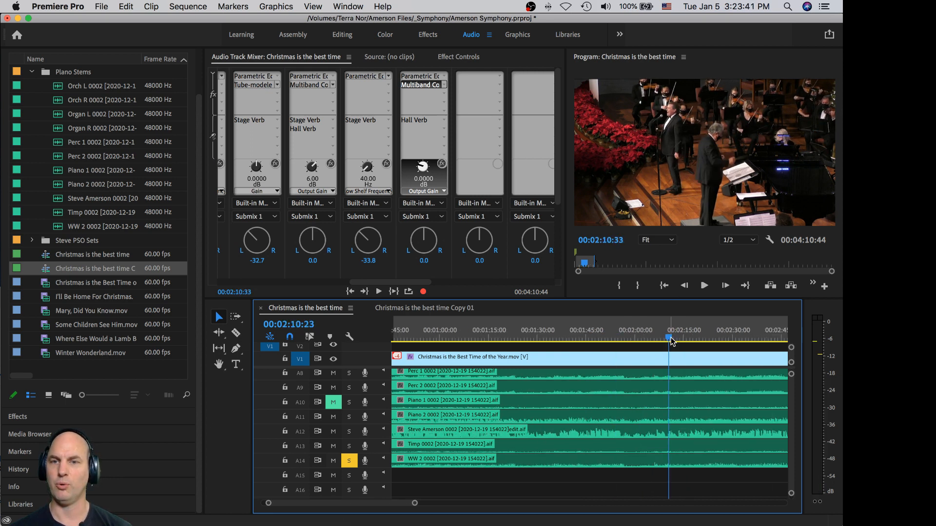
{"action": "left_click", "coordinate": [740, 329]}
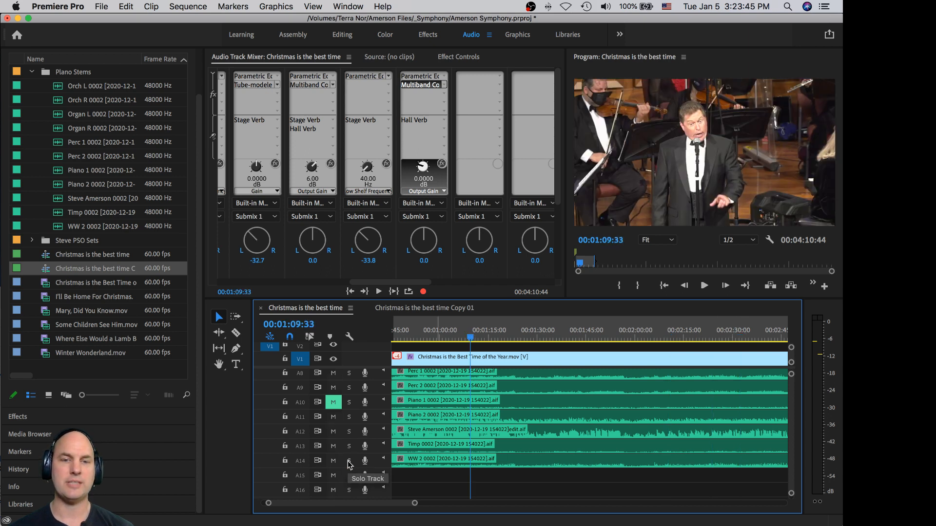
{"action": "mouse_move", "coordinate": [555, 200]}
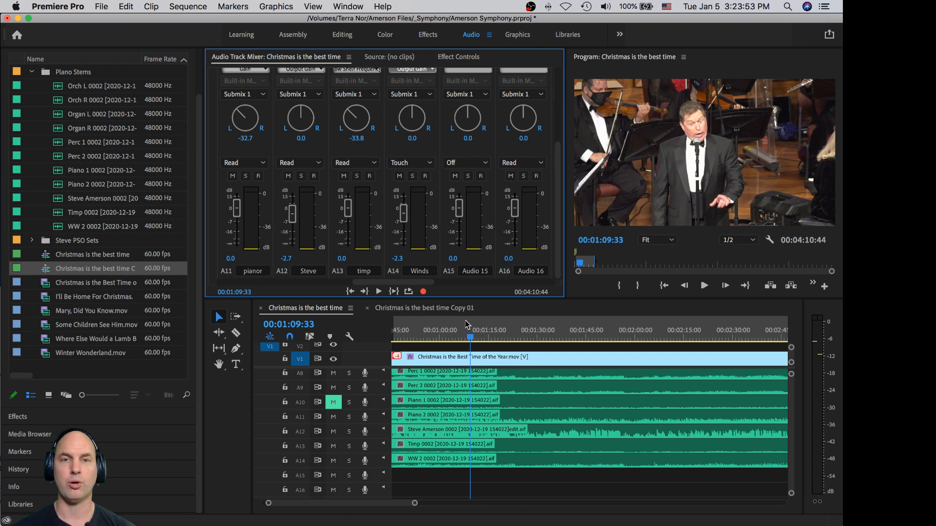
{"action": "mouse_move", "coordinate": [503, 472]}
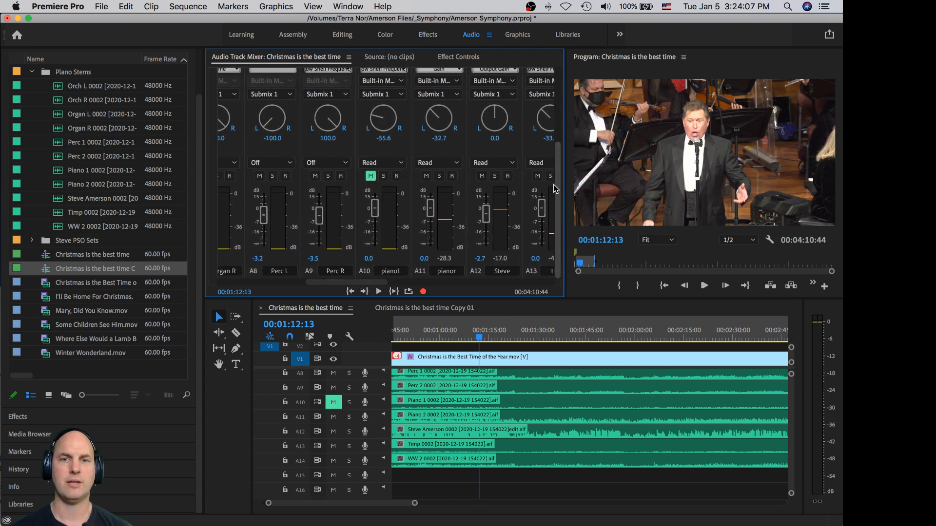
{"action": "scroll", "scroll_direction": "right", "scroll_amount": 3}
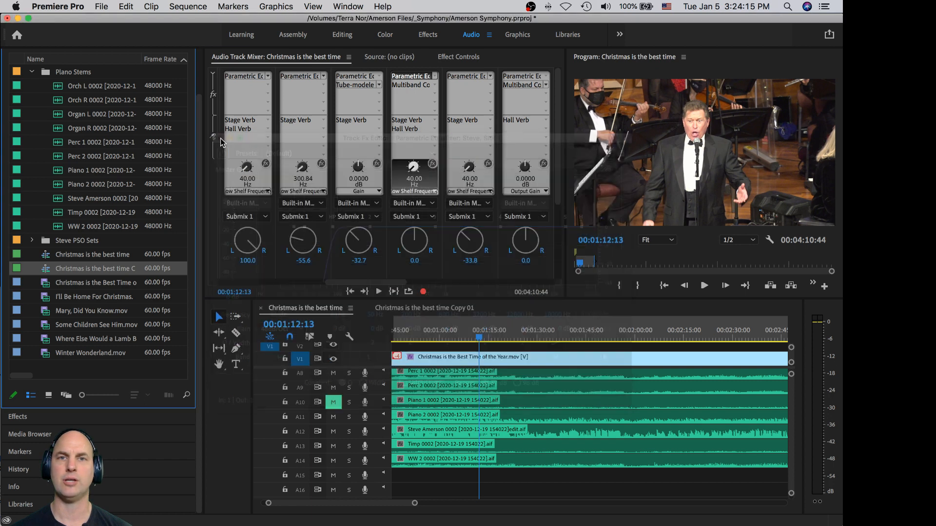
- Compare the tenor vocal with its Multiband Compressor bypassed and active, then close the editor
{"action": "double_click", "coordinate": [409, 80]}
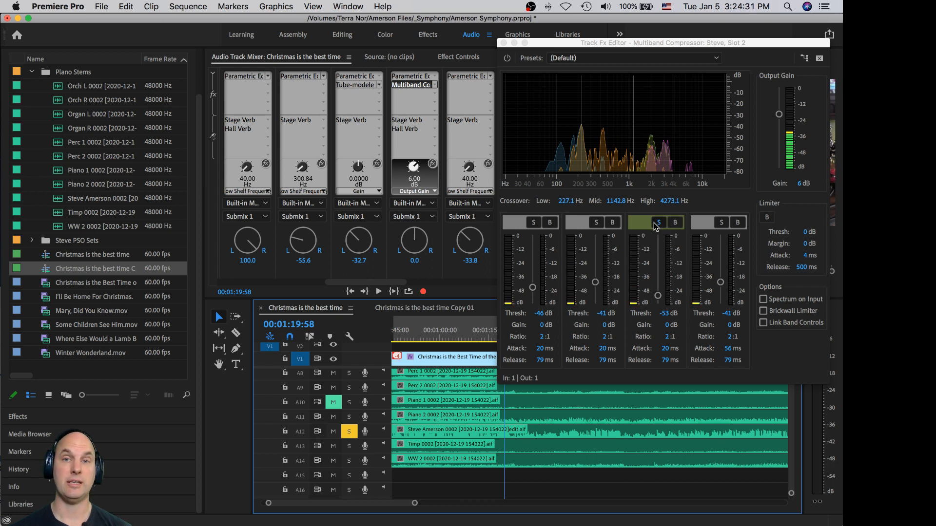
{"action": "left_click", "coordinate": [378, 291]}
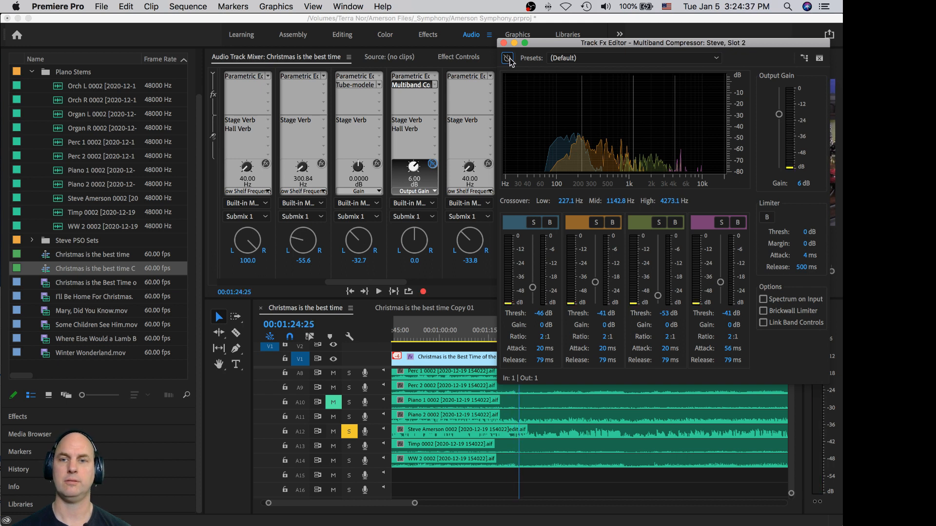
{"action": "left_click", "coordinate": [378, 292]}
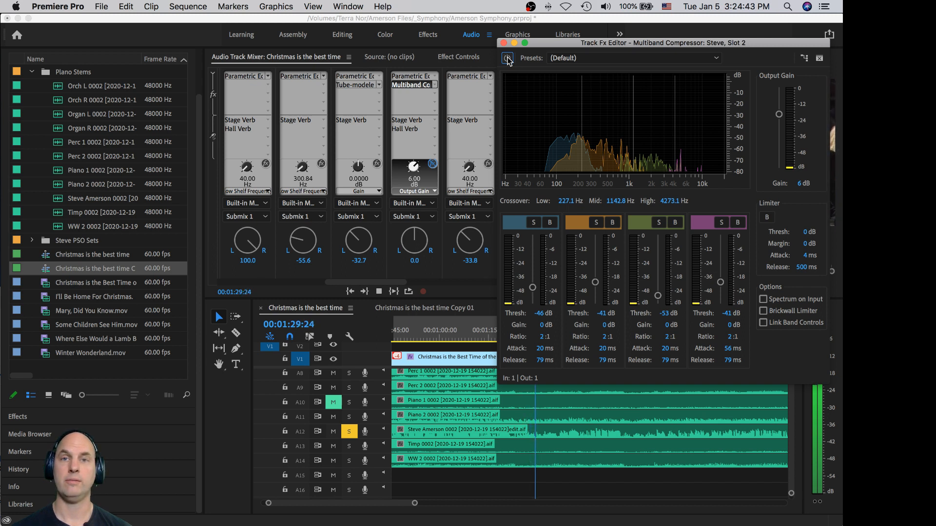
{"action": "left_click", "coordinate": [507, 57]}
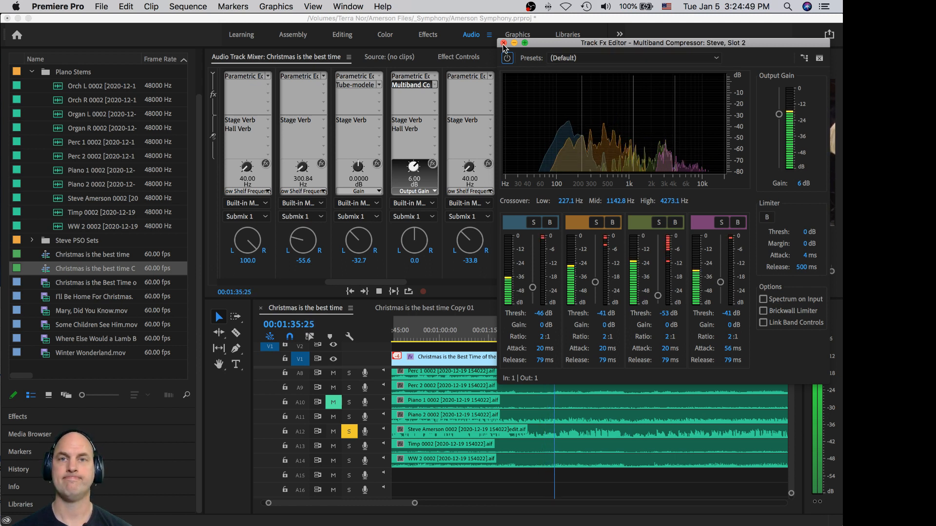
{"action": "left_click", "coordinate": [504, 45]}
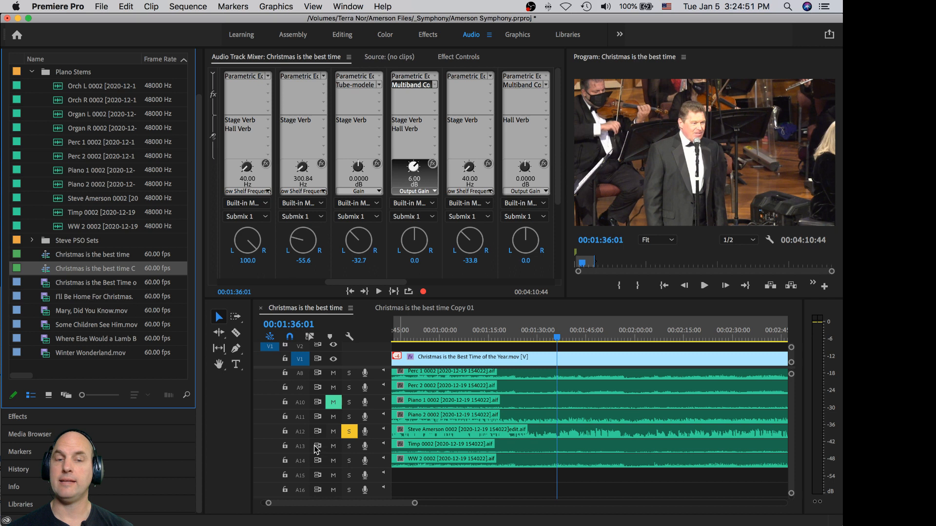
{"action": "mouse_move", "coordinate": [349, 431]}
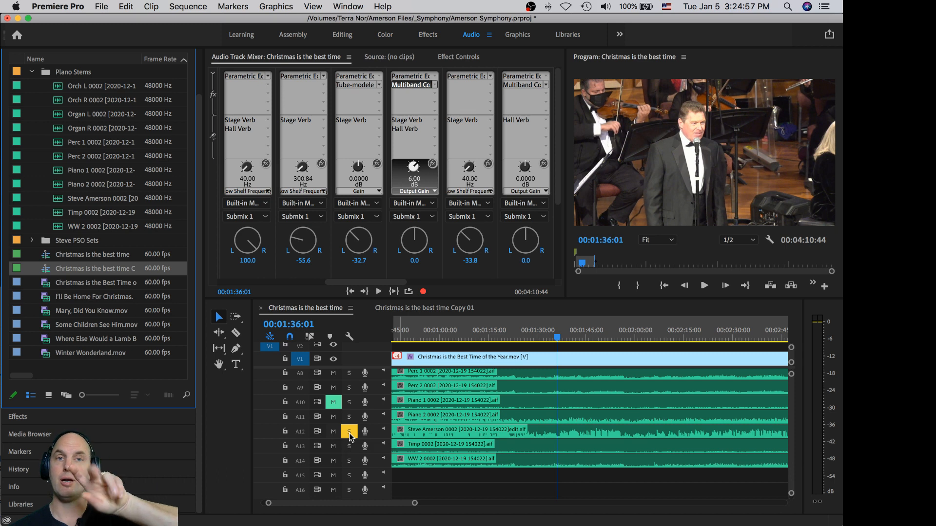
- Turn off Solo on tenor vocal track A12 so the full orchestra mix returns
{"action": "left_click", "coordinate": [349, 429]}
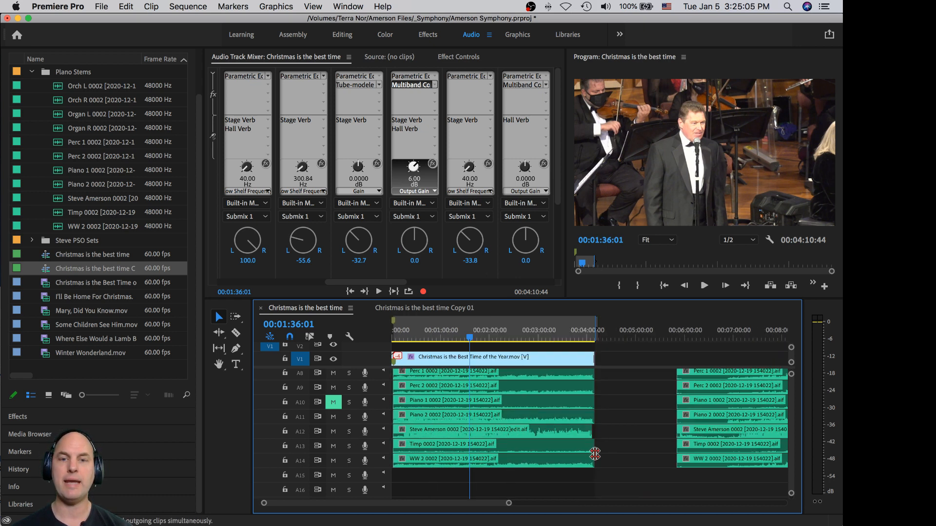
{"action": "mouse_move", "coordinate": [432, 469]}
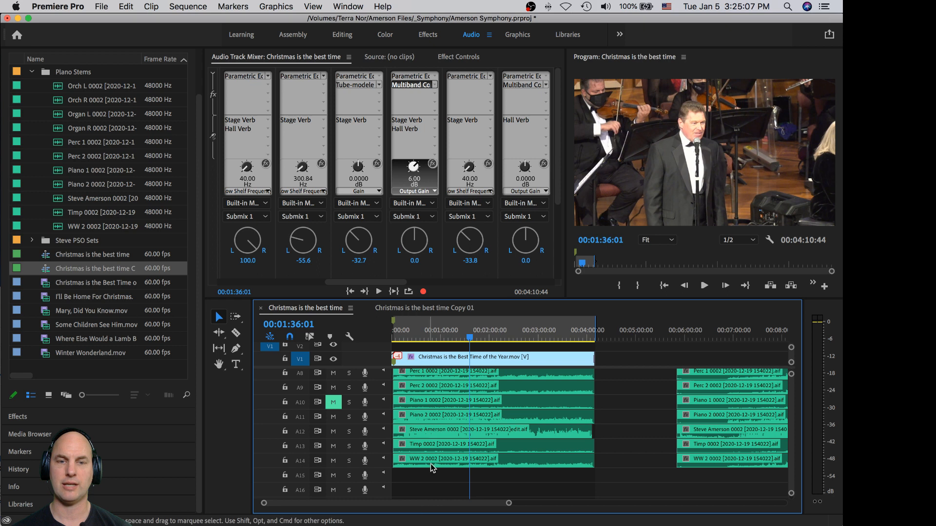
- Play from about 2:55 with the submixes and Master in view, then open the iZotope Ozone insert
{"action": "left_click", "coordinate": [532, 337]}
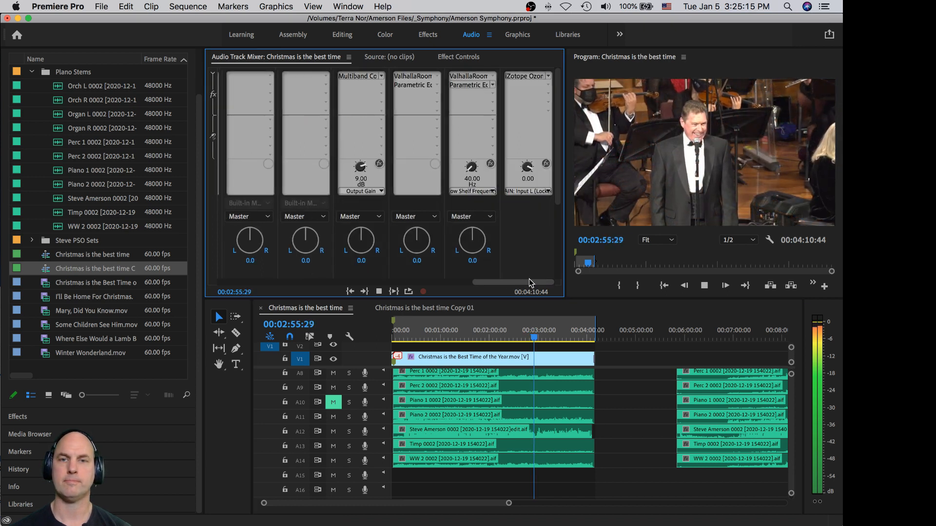
{"action": "left_click", "coordinate": [724, 285]}
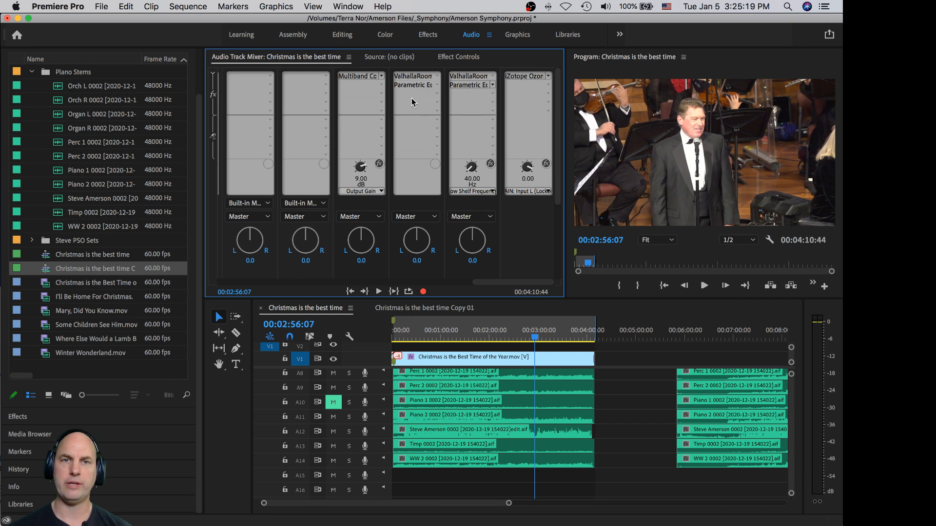
{"action": "mouse_move", "coordinate": [527, 76]}
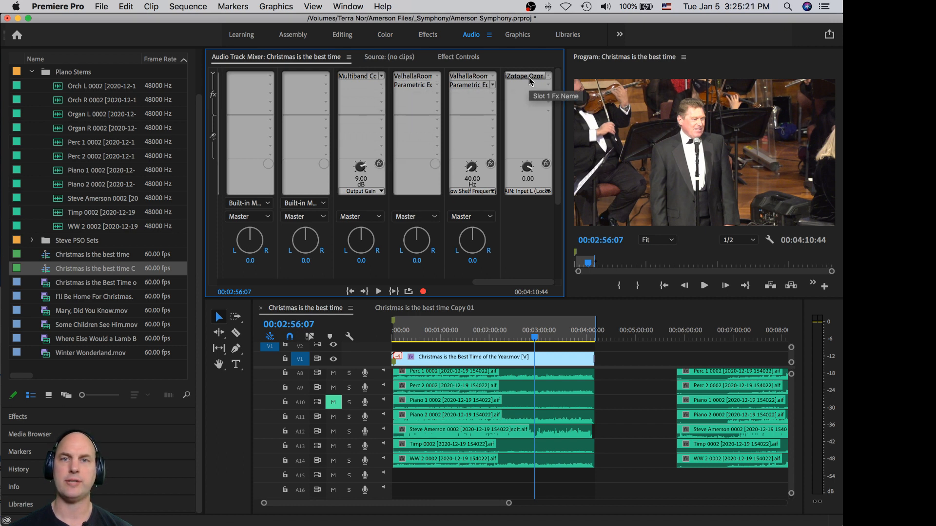
{"action": "double_click", "coordinate": [526, 76]}
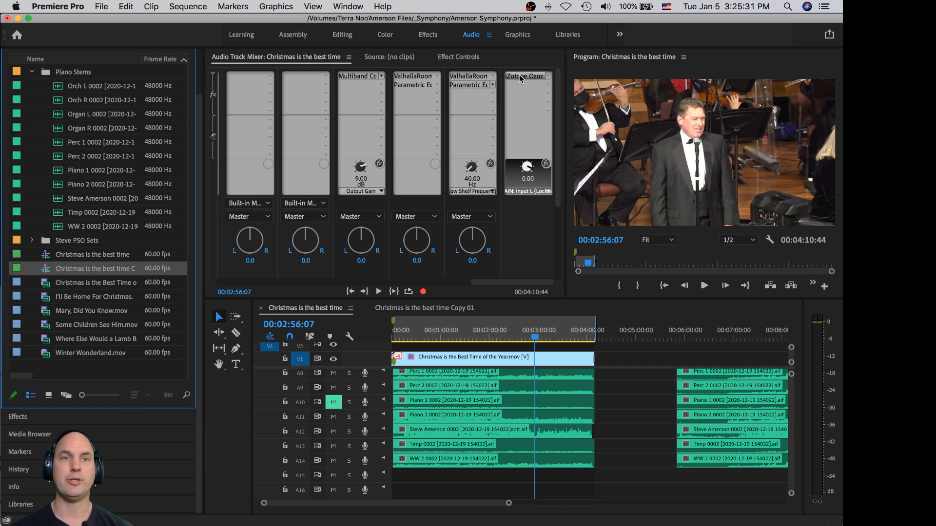
{"action": "mouse_move", "coordinate": [524, 76]}
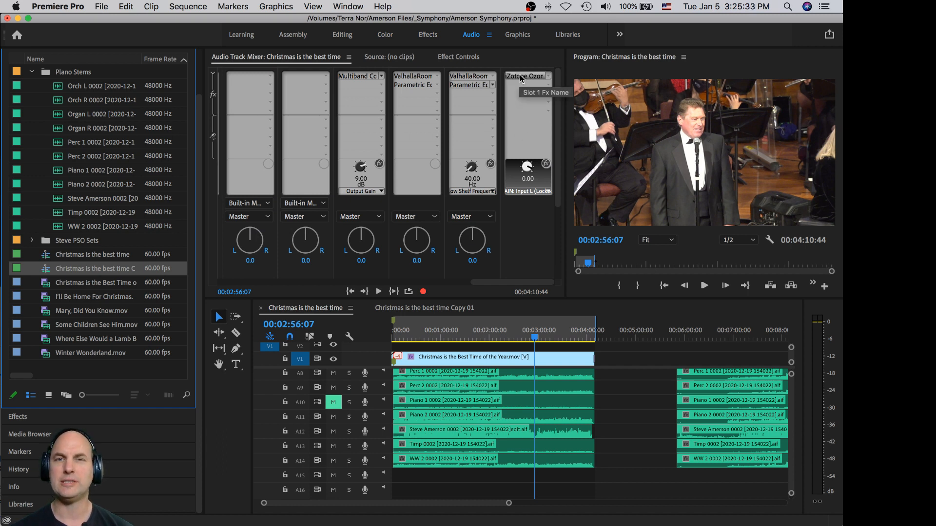
{"action": "mouse_move", "coordinate": [527, 84]}
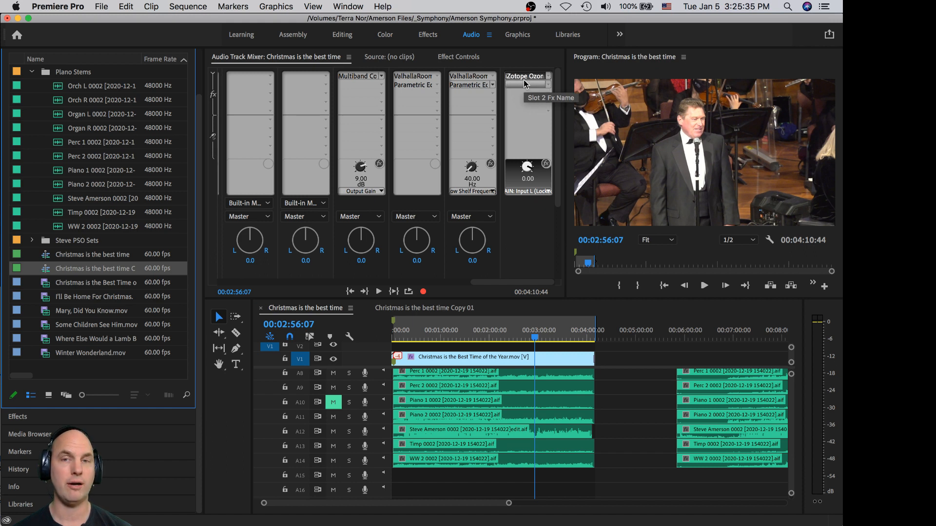
{"action": "mouse_move", "coordinate": [530, 78]}
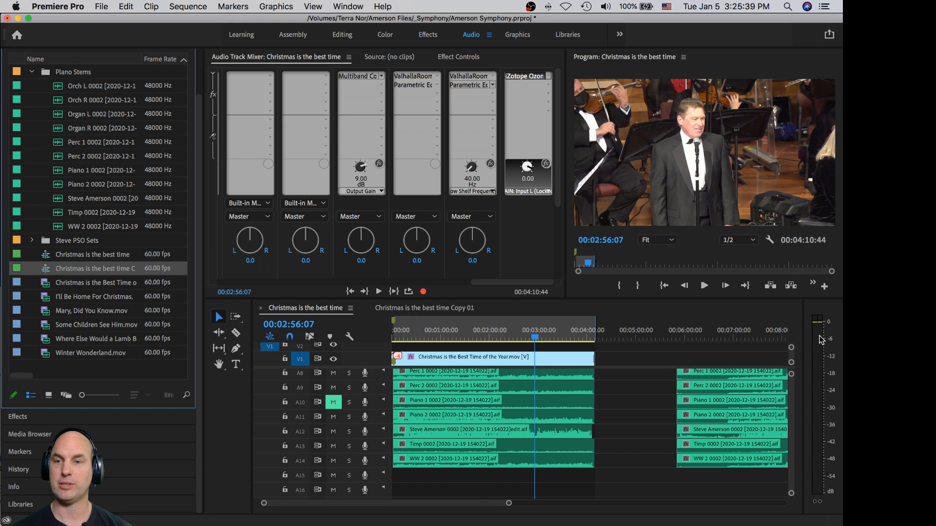
{"action": "left_click", "coordinate": [703, 284]}
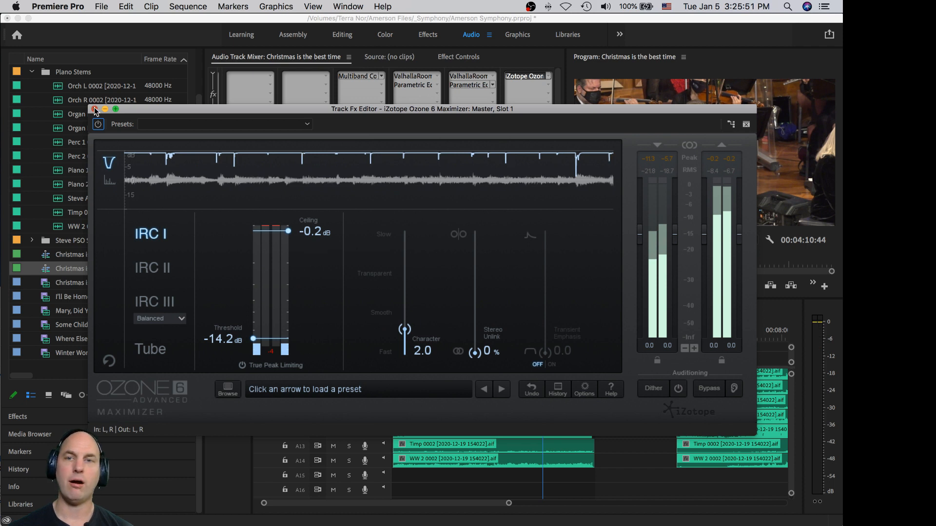
{"action": "left_click", "coordinate": [745, 123]}
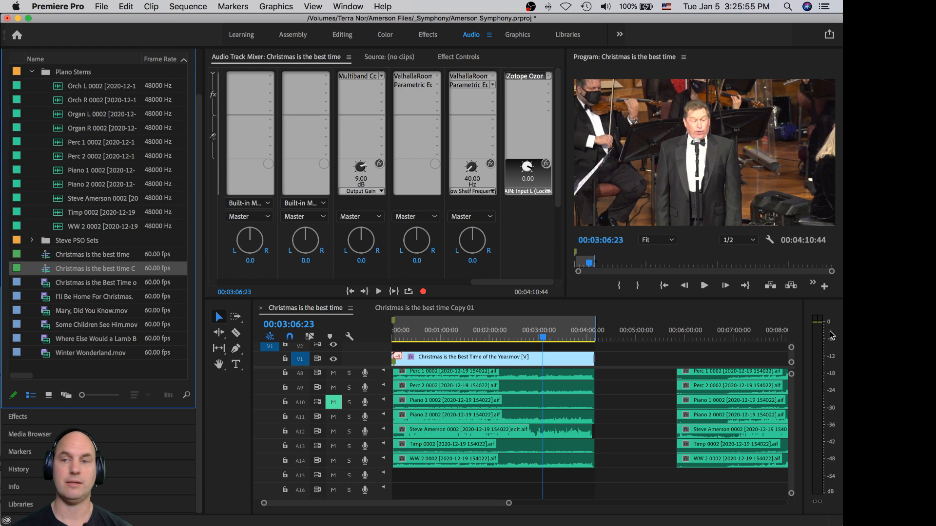
{"action": "mouse_move", "coordinate": [820, 323]}
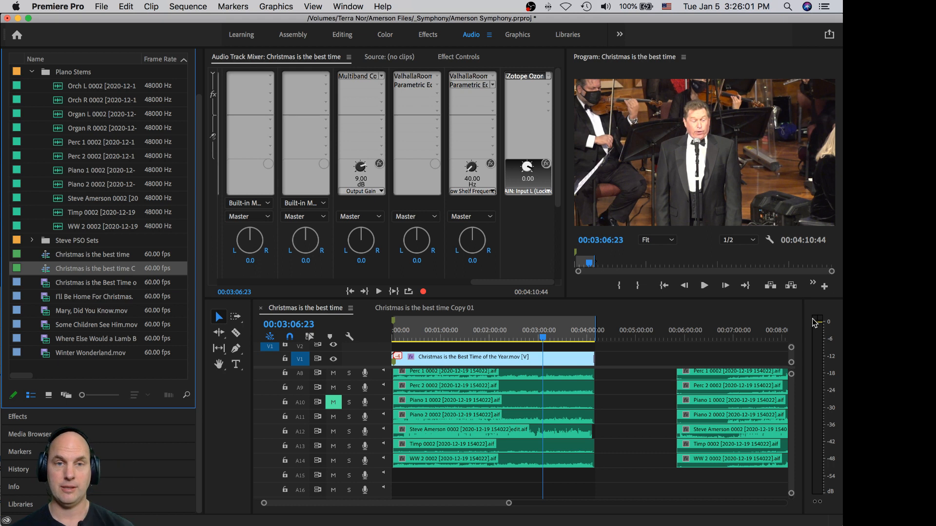
{"action": "mouse_move", "coordinate": [784, 331]}
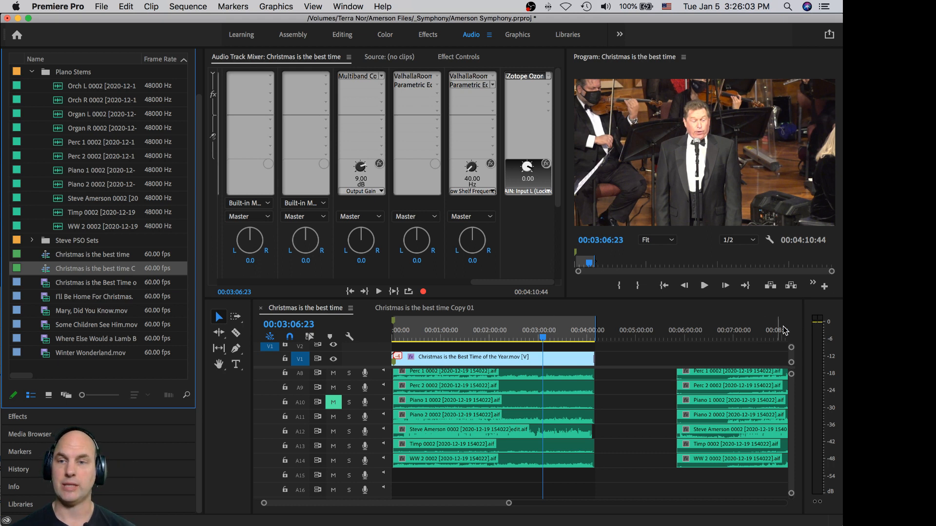
{"action": "mouse_move", "coordinate": [445, 338]}
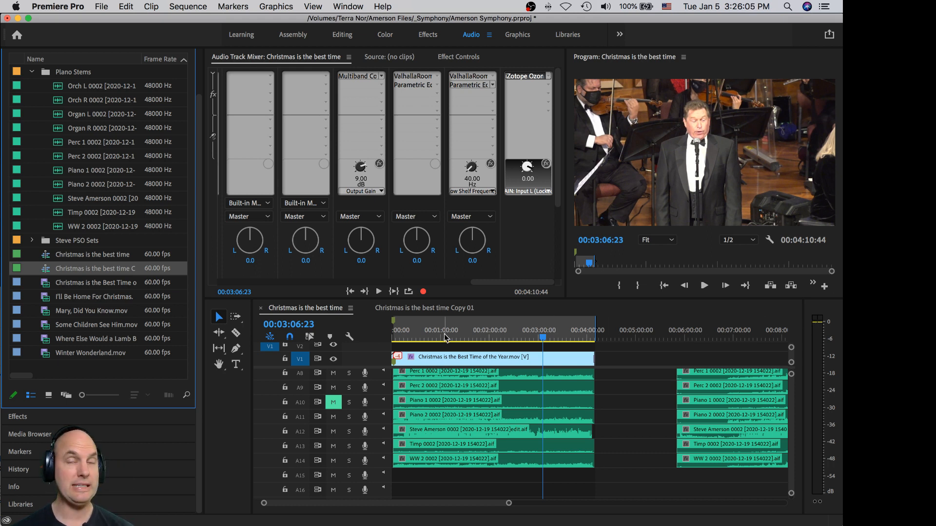
- Move the playhead to roughly 00:01:00 on the time ruler
{"action": "left_click", "coordinate": [444, 338]}
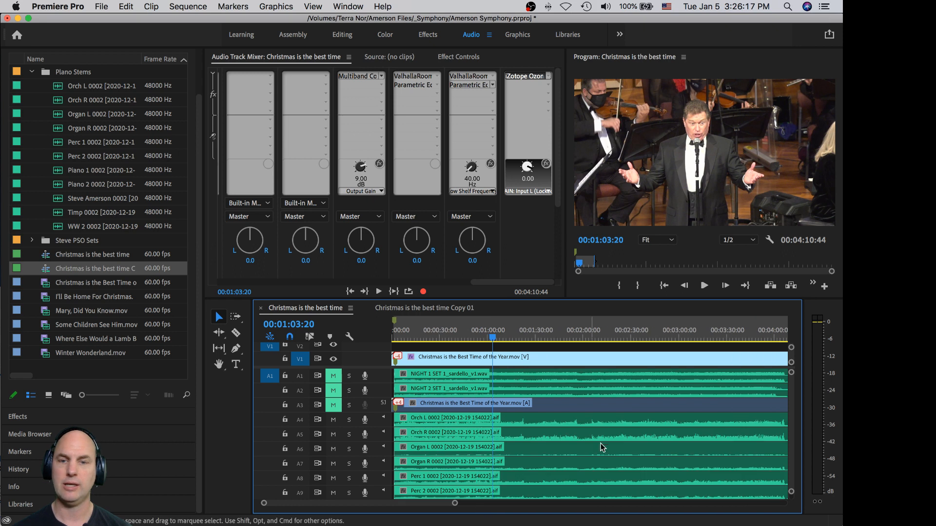
{"action": "scroll", "scroll_direction": "down", "scroll_amount": 3}
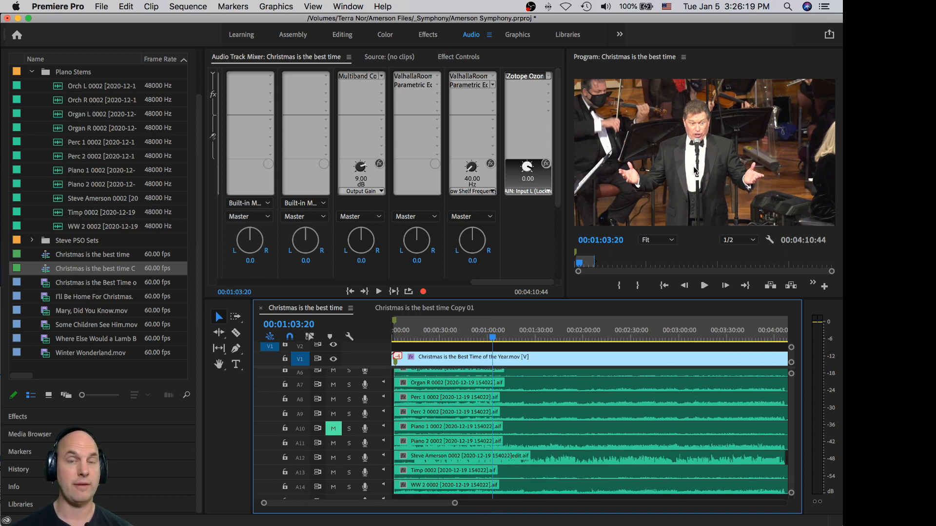
{"action": "scroll", "scroll_direction": "down", "scroll_amount": 3}
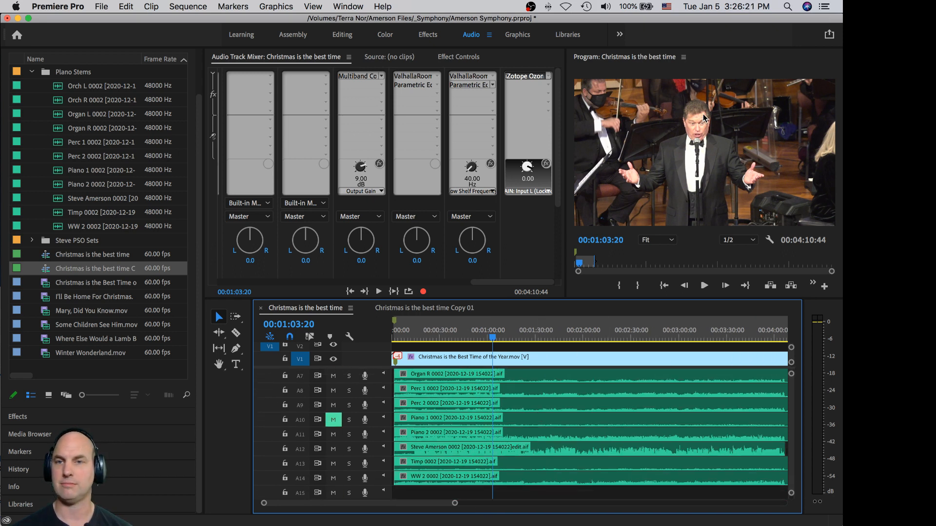
{"action": "mouse_move", "coordinate": [713, 366]}
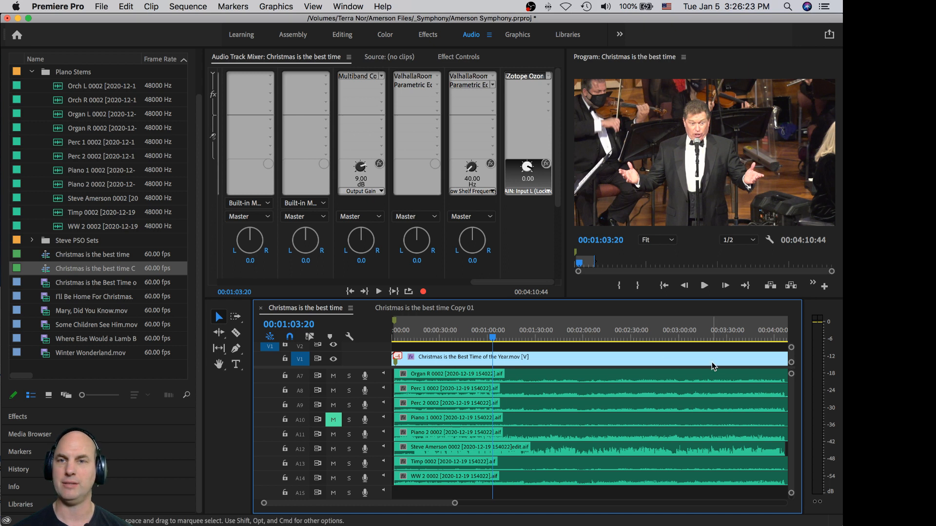
{"action": "scroll", "scroll_direction": "down", "scroll_amount": 3}
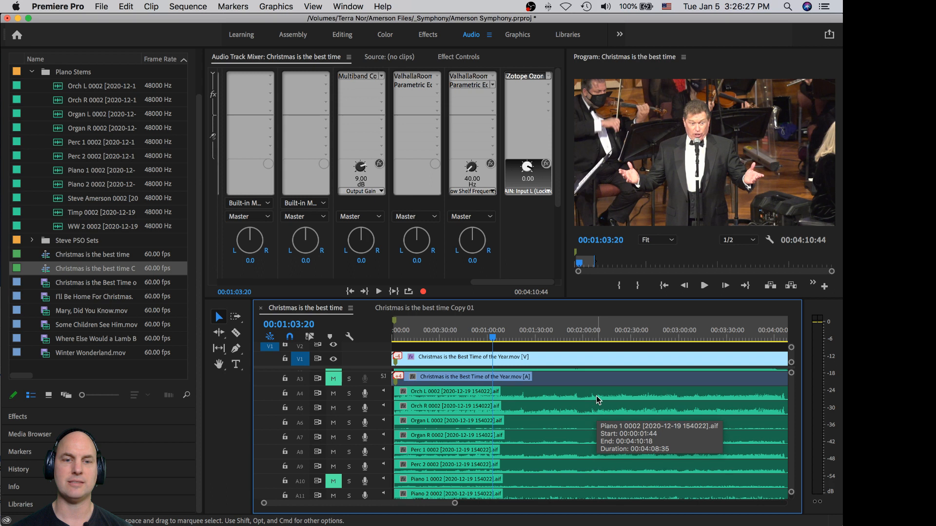
{"action": "scroll", "scroll_direction": "down", "scroll_amount": 3}
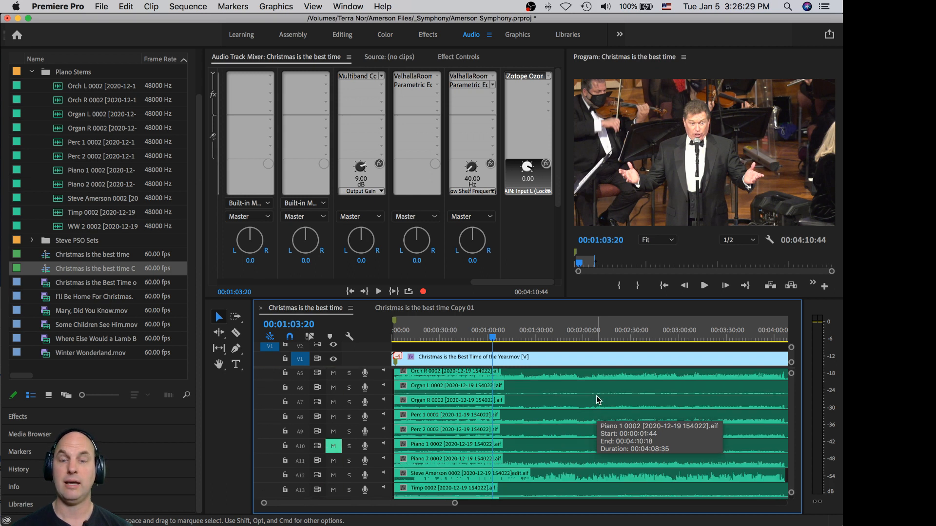
{"action": "scroll", "scroll_direction": "down", "scroll_amount": 3}
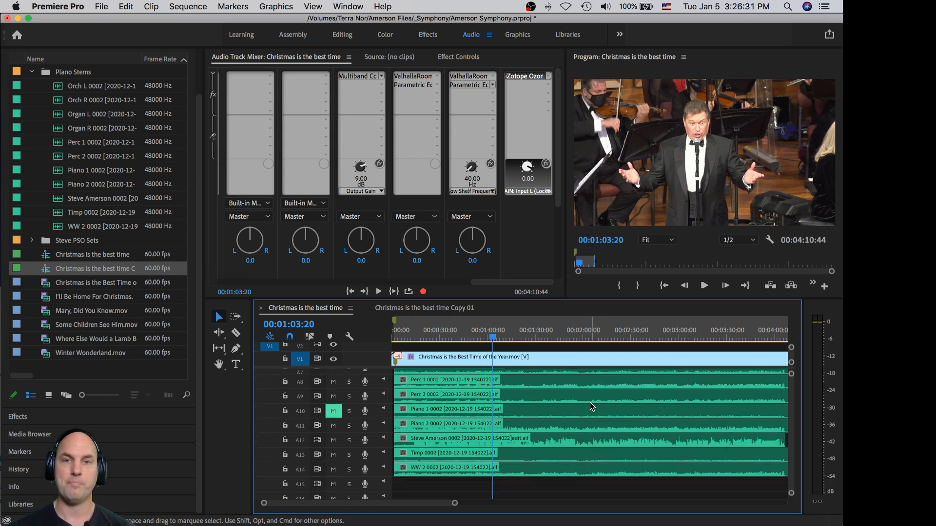
{"action": "left_click", "coordinate": [703, 285]}
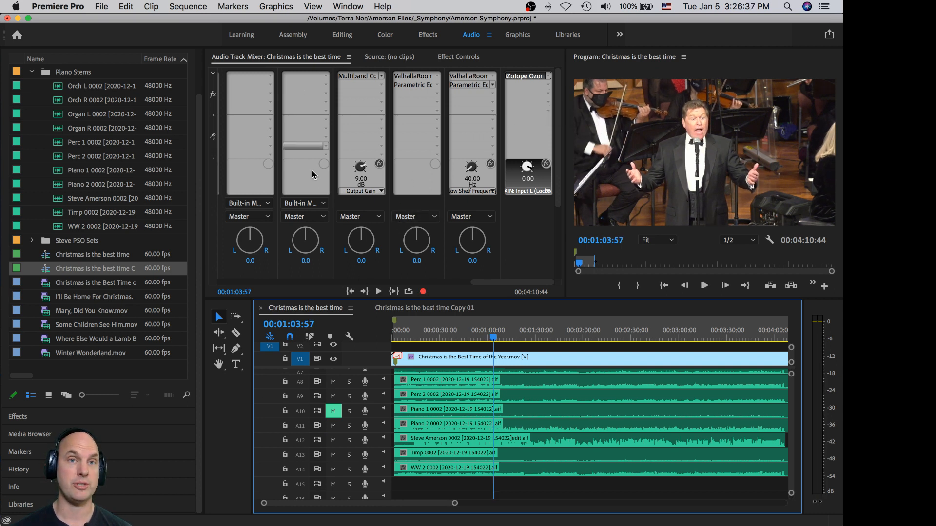
{"action": "mouse_move", "coordinate": [570, 445]}
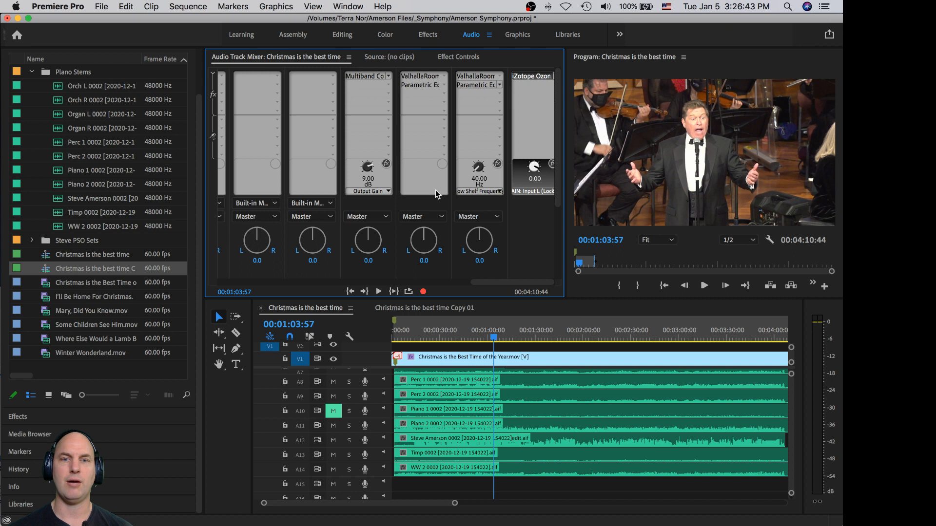
{"action": "scroll", "scroll_direction": "down", "scroll_amount": 3}
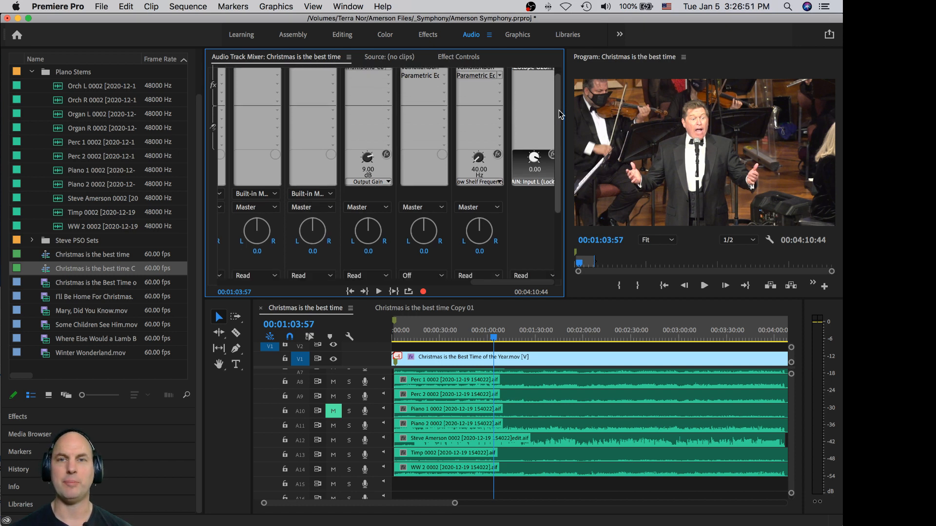
{"action": "scroll", "scroll_direction": "up", "scroll_amount": 3}
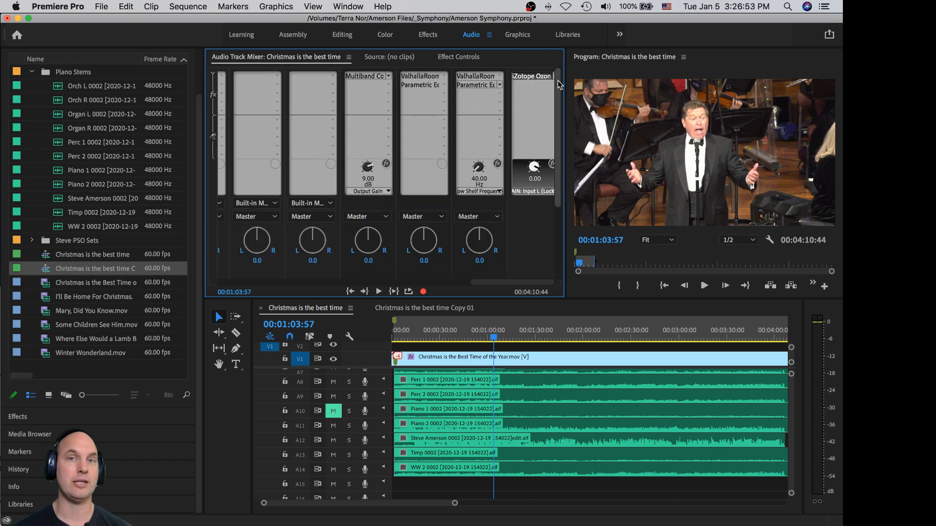
{"action": "mouse_move", "coordinate": [559, 106]}
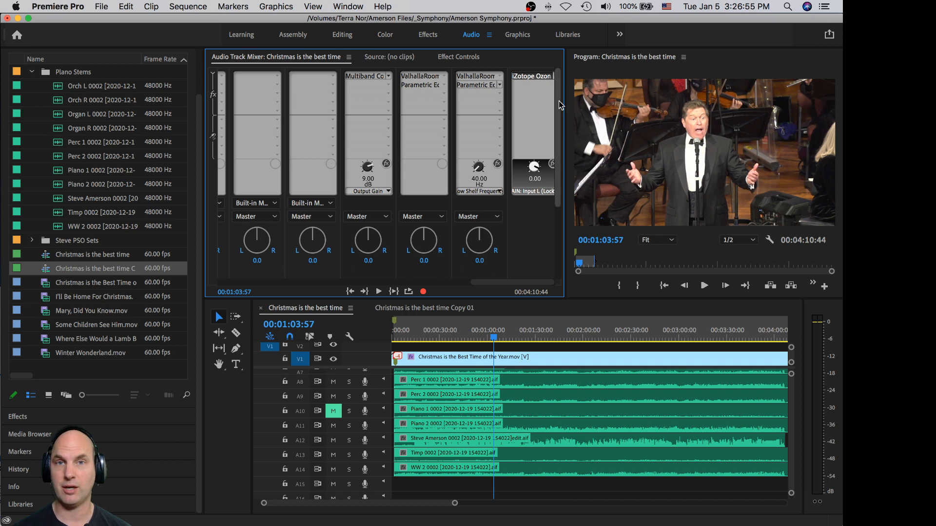